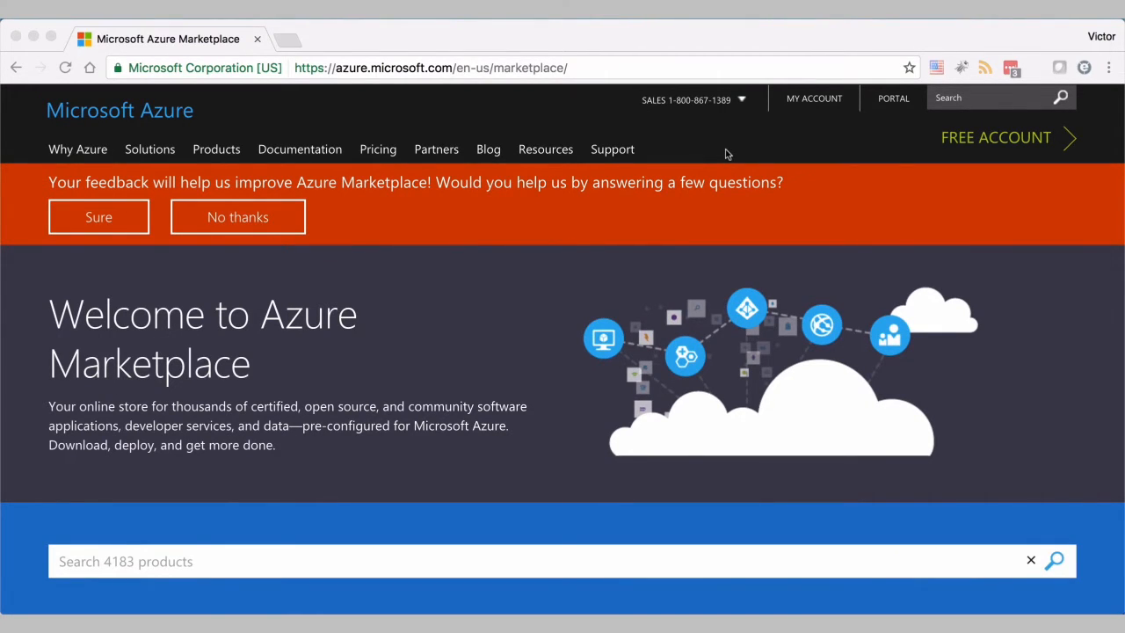
mouse_move(405, 78)
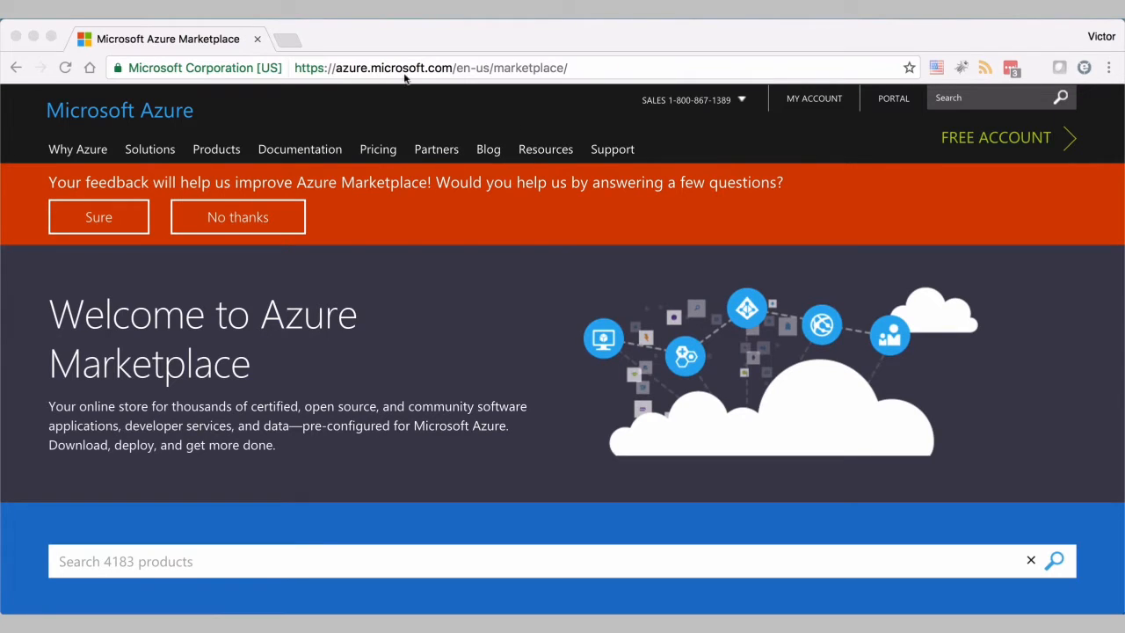
Search the Azure Marketplace products for 'Parallels'
text(P)
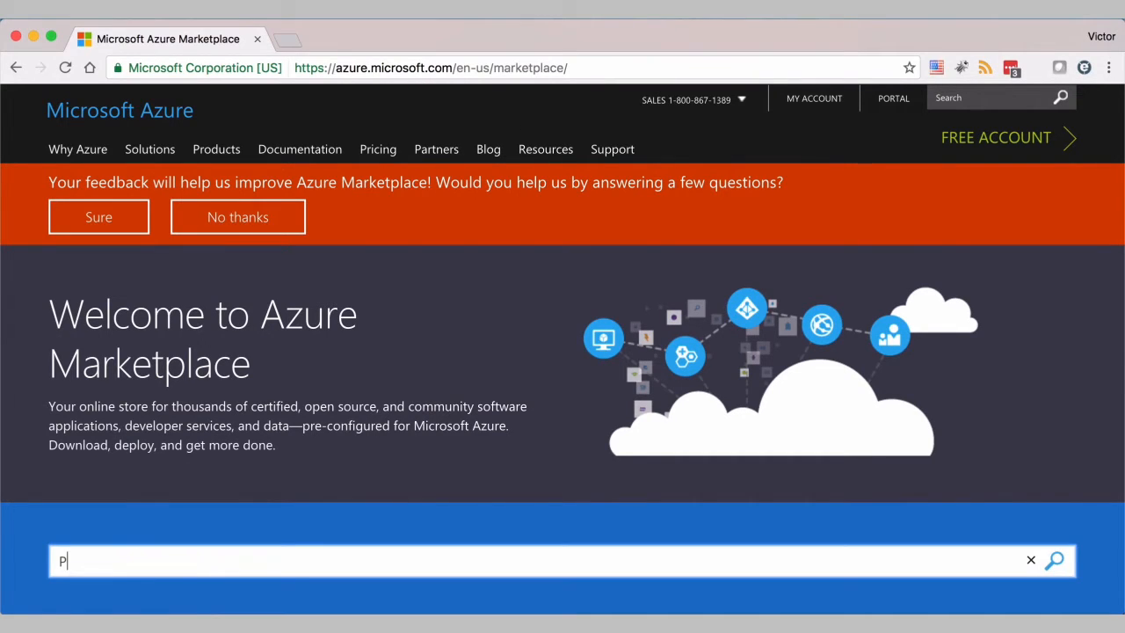
text(arallels)
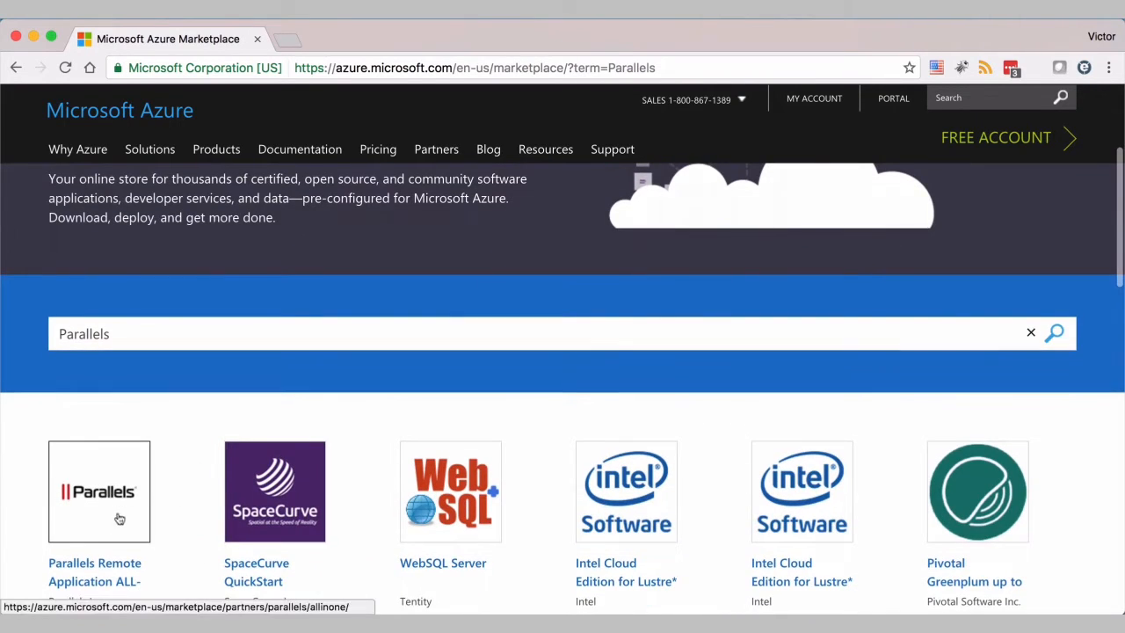
Open the Parallels Remote Application ALL-In-ONE offer and review its pricing tables and useful links
click(99, 491)
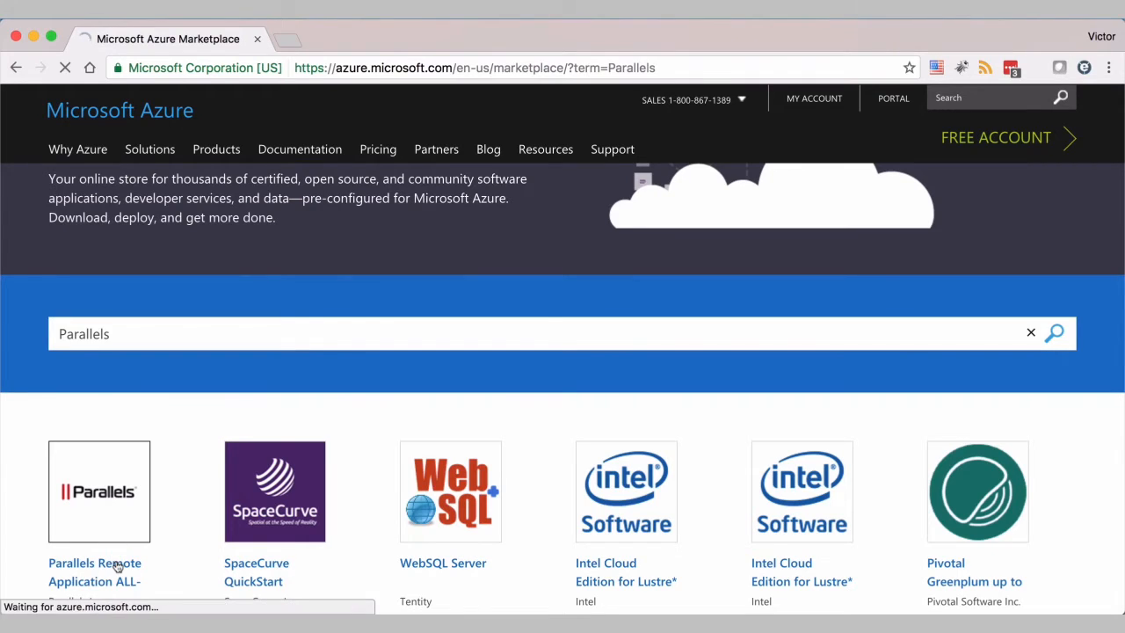
click(99, 490)
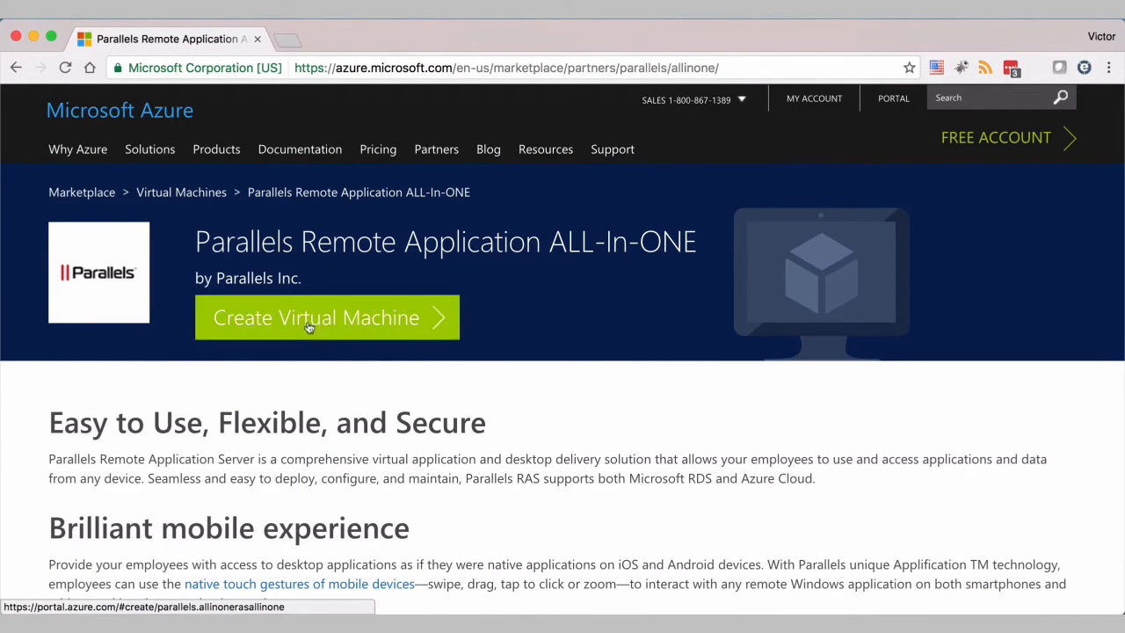
mouse_move(350, 319)
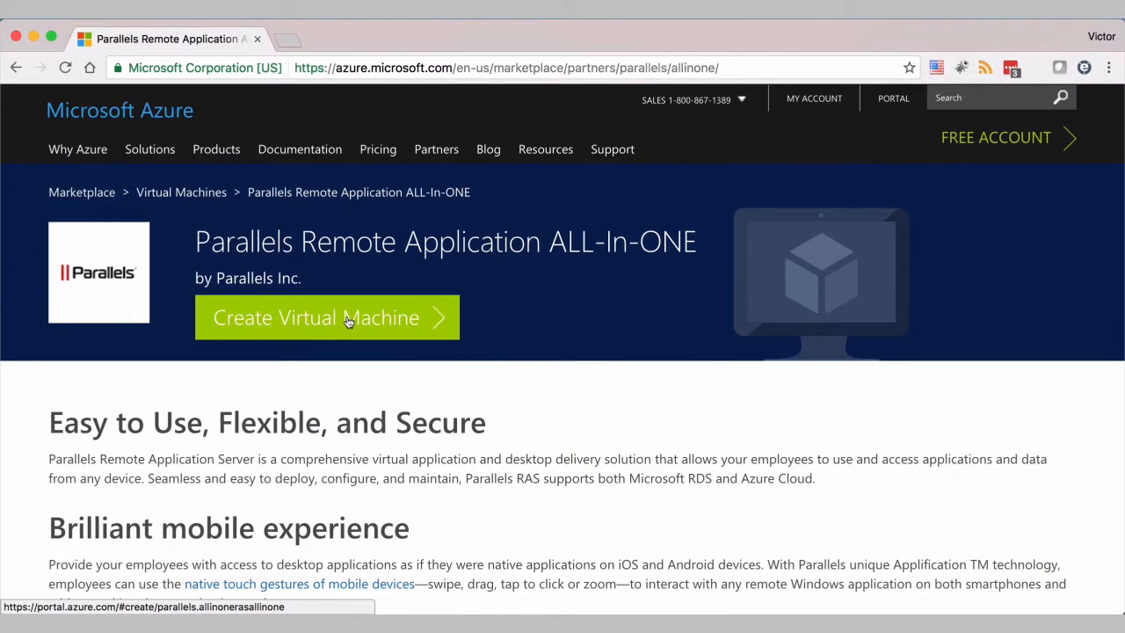
scroll(down, 3)
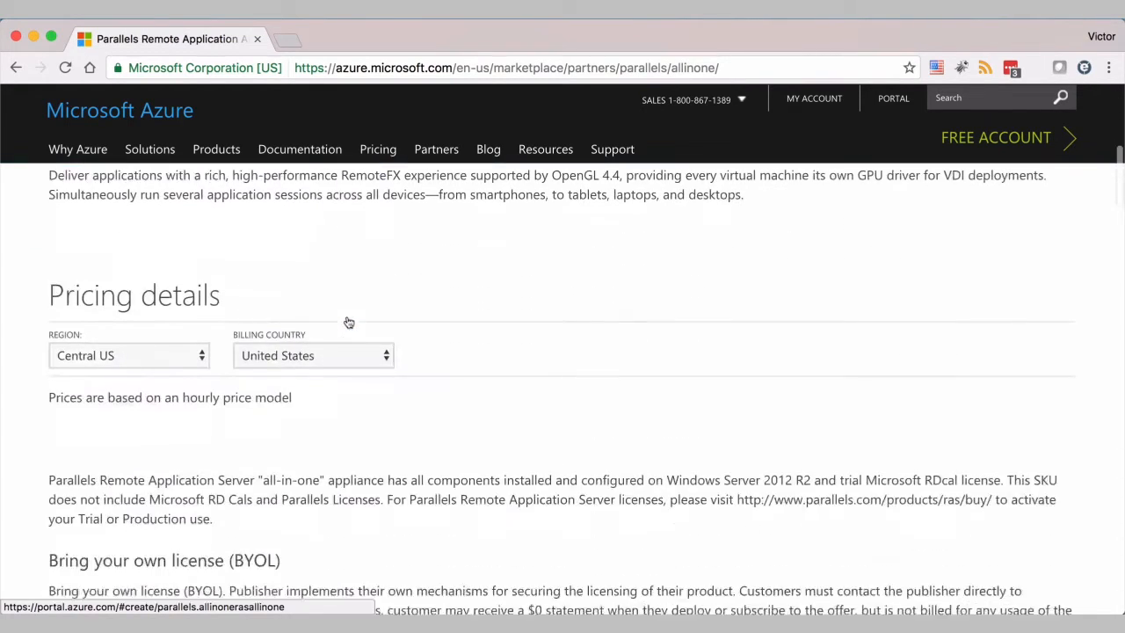
scroll(down, 3)
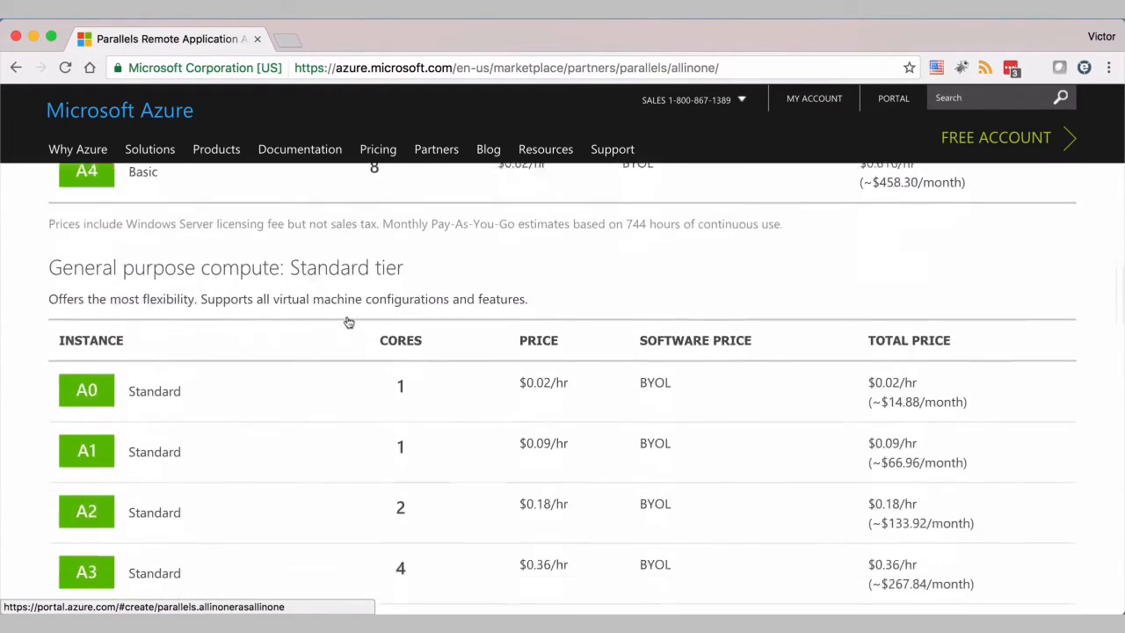
scroll(down, 3)
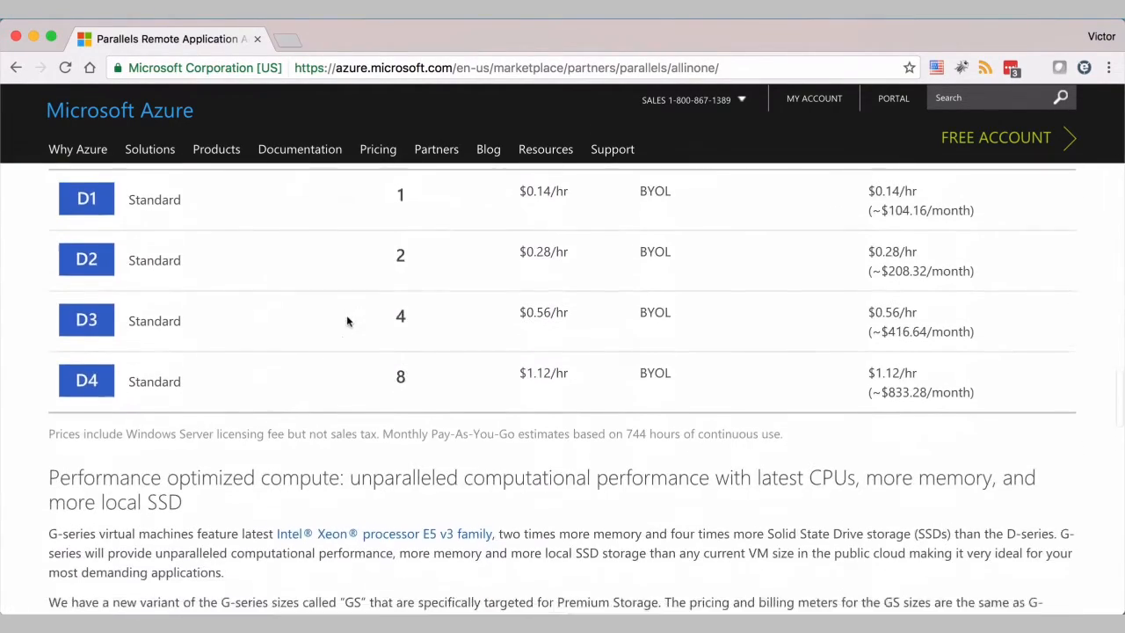
scroll(down, 3)
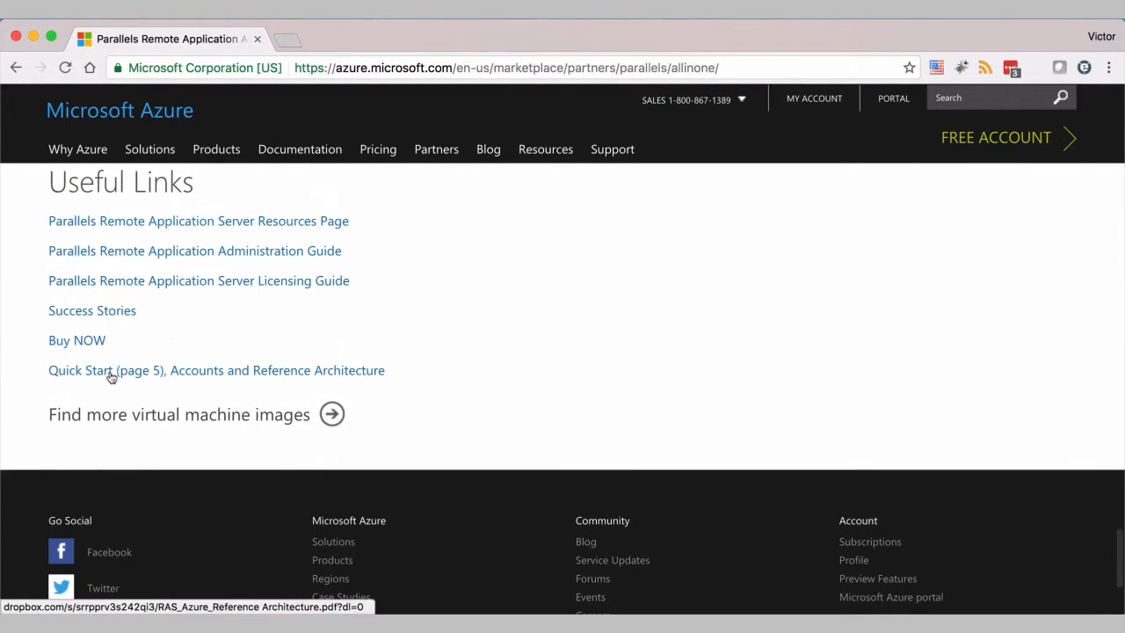
mouse_move(76, 341)
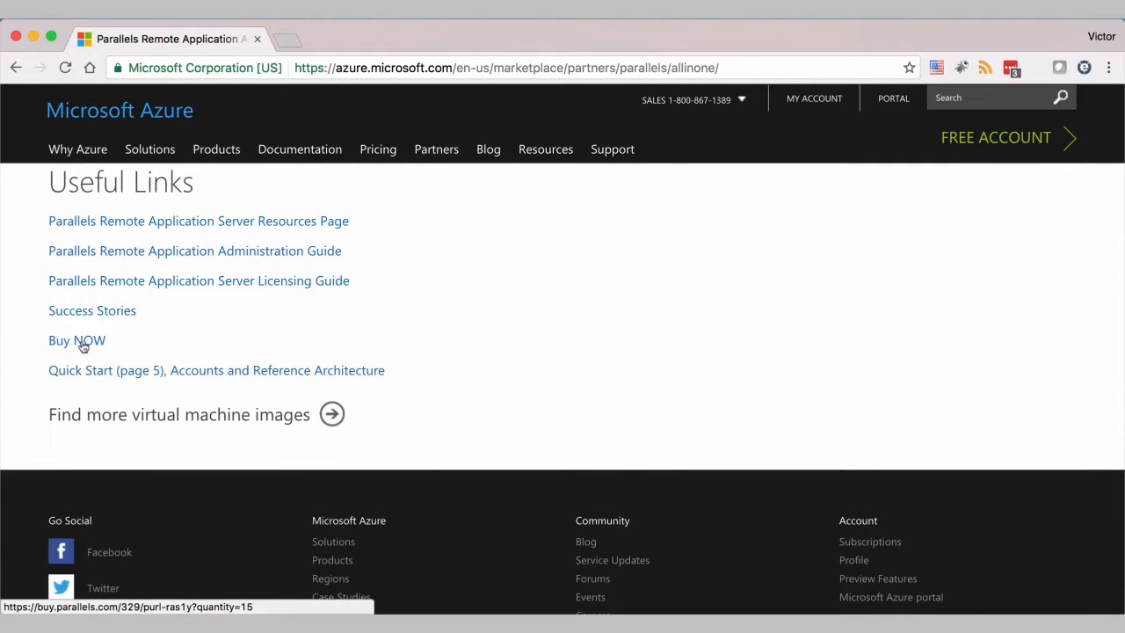
mouse_move(91, 310)
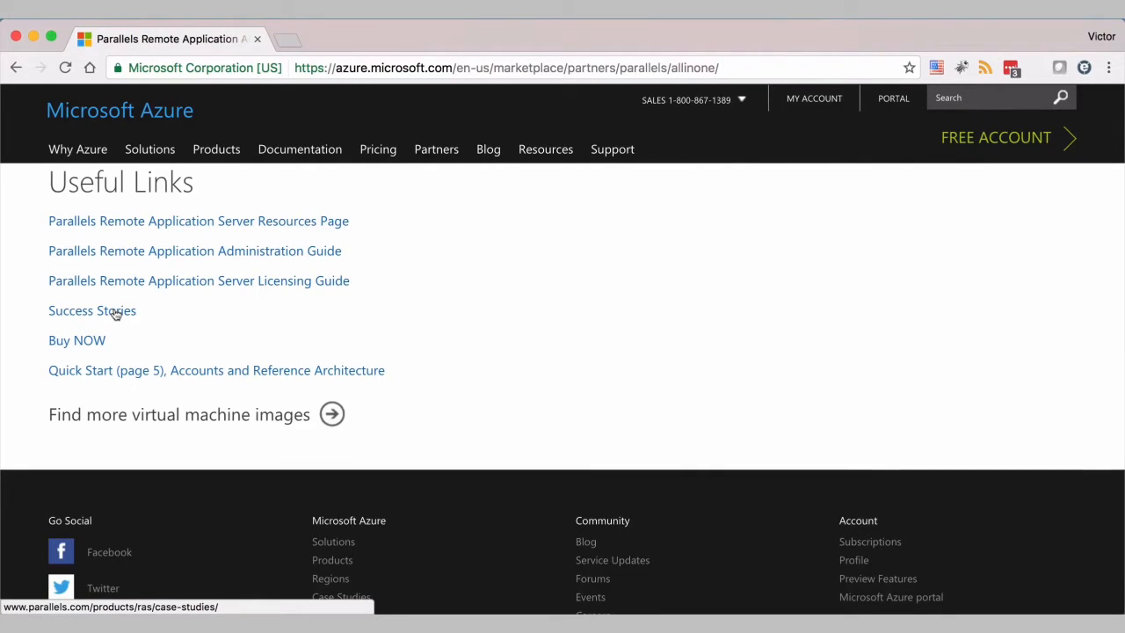
mouse_move(314, 316)
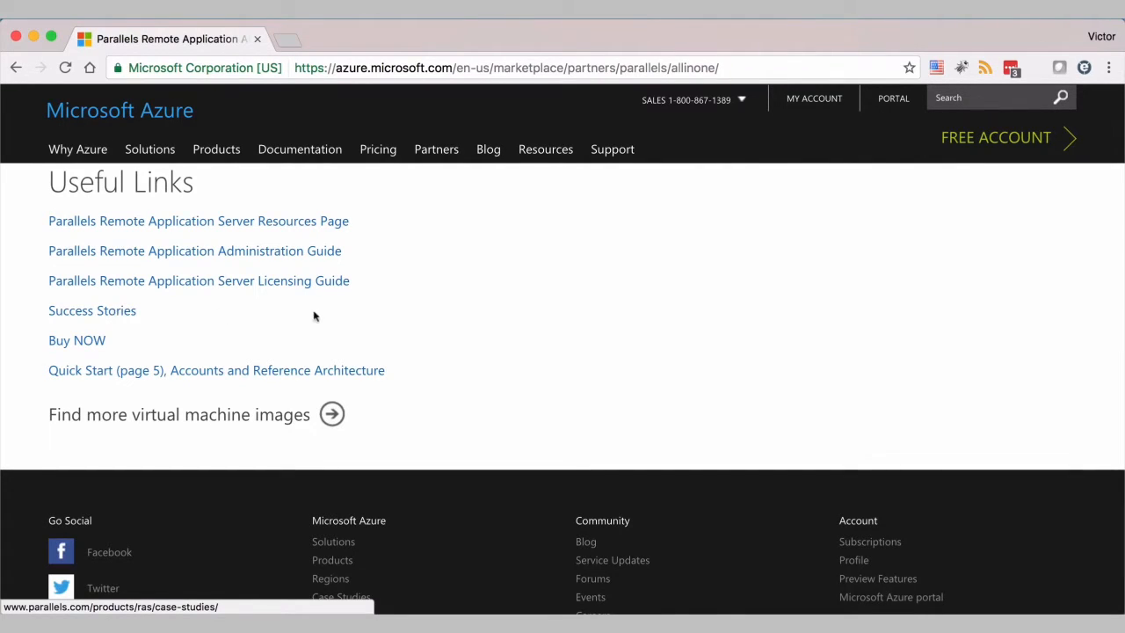
scroll(down, 3)
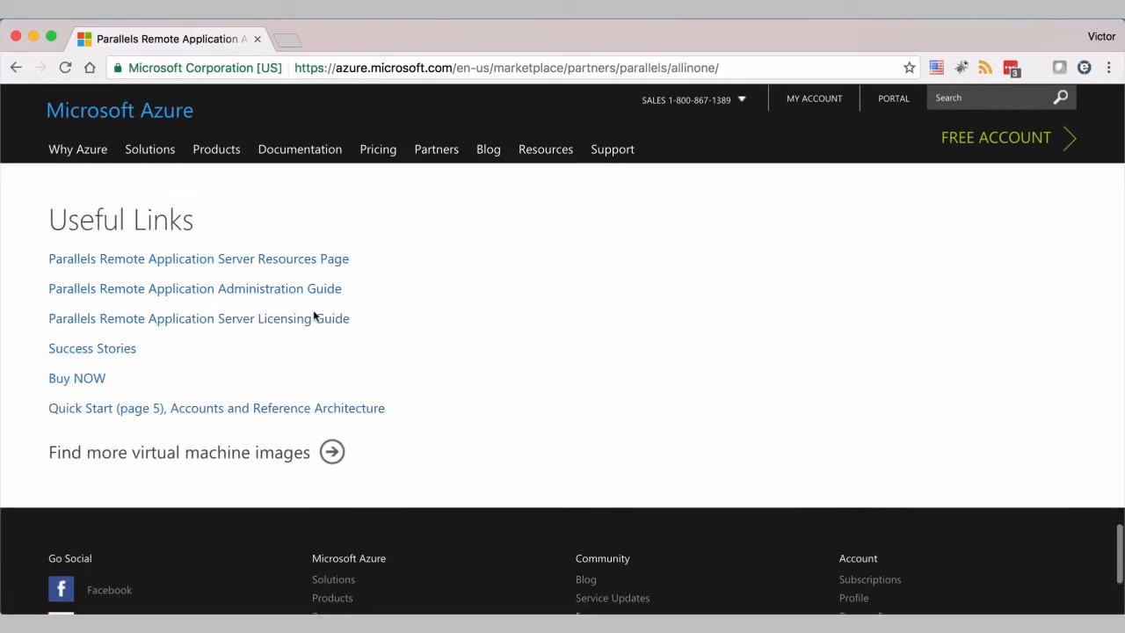
scroll(up, 3)
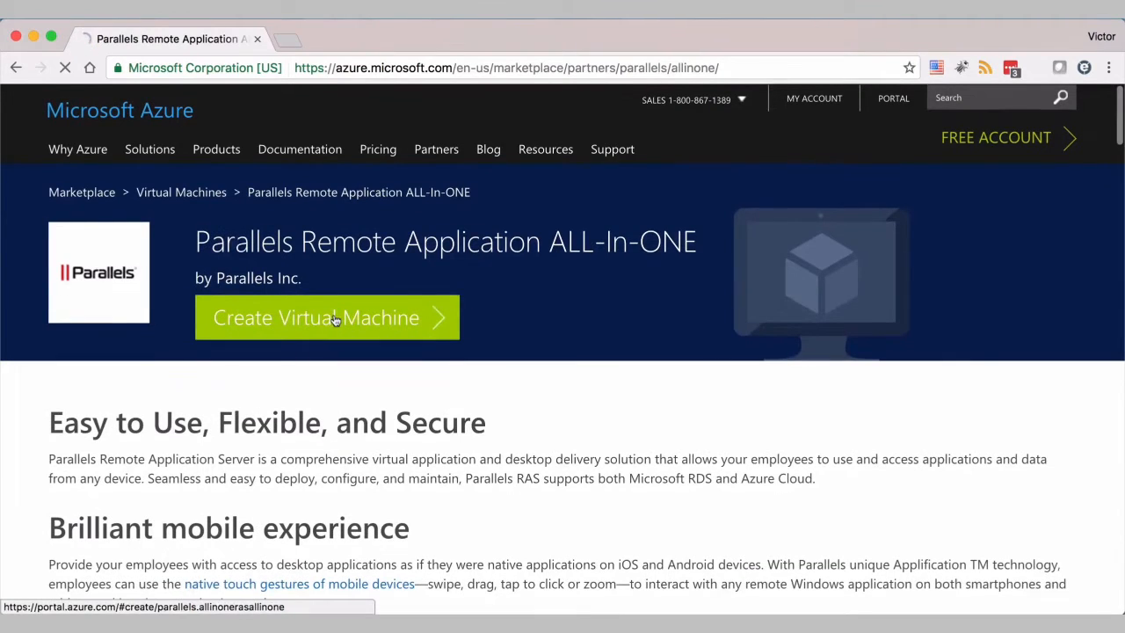
Start a Create Virtual Machine deployment of RASALLINONE using Resource Manager
click(326, 317)
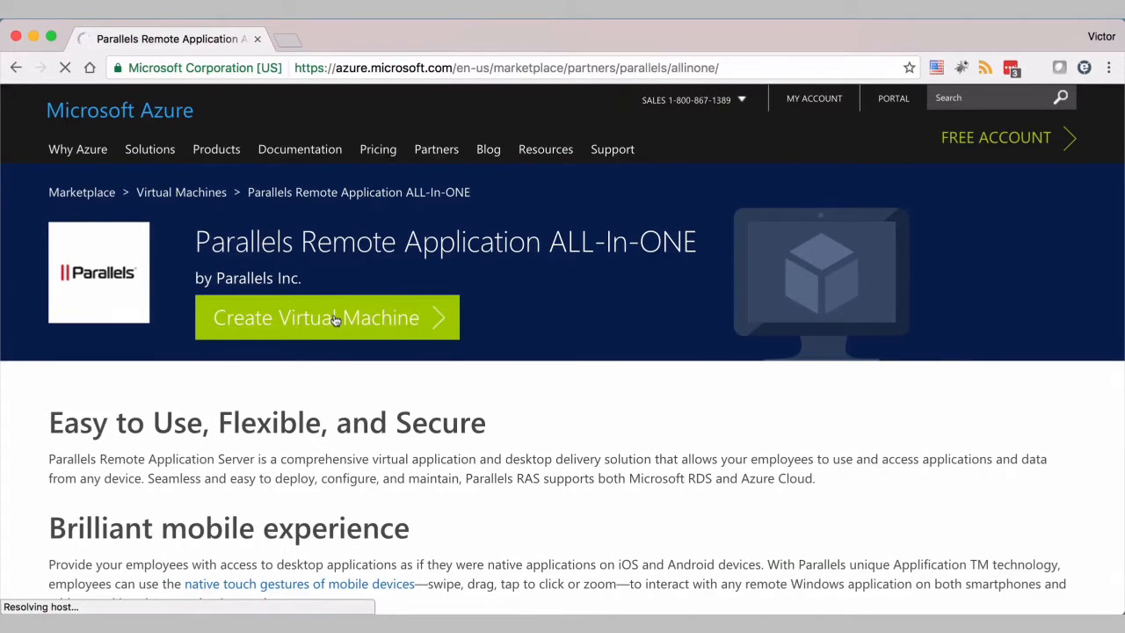
click(326, 317)
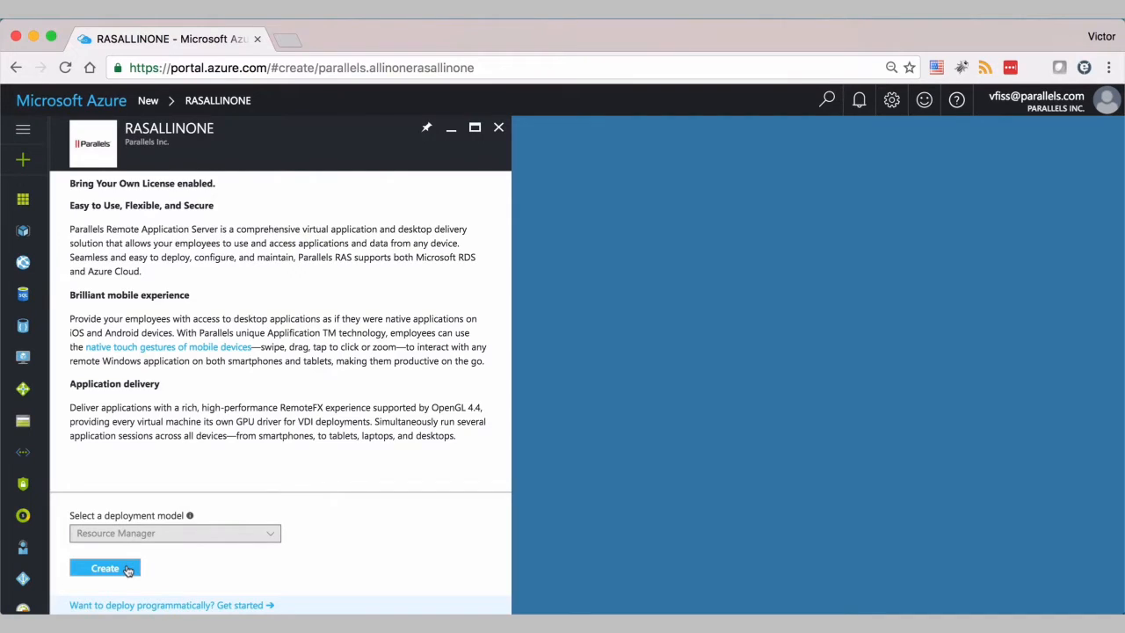
click(104, 568)
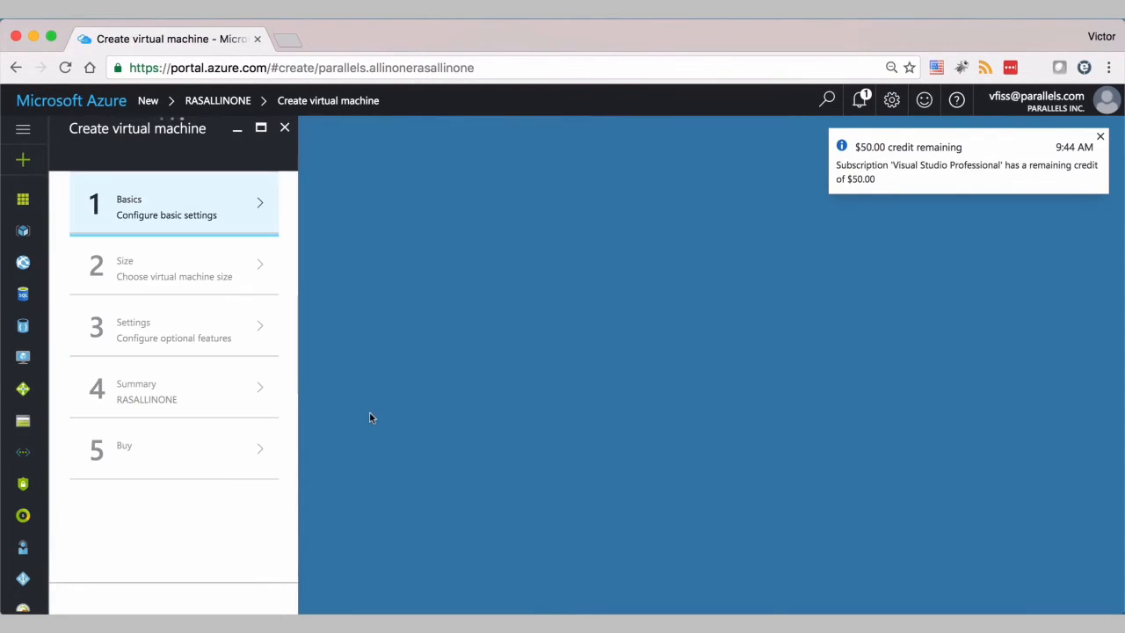
Name the VM 'allinone', enter user 'testuser', and choose an existing resource group
click(173, 206)
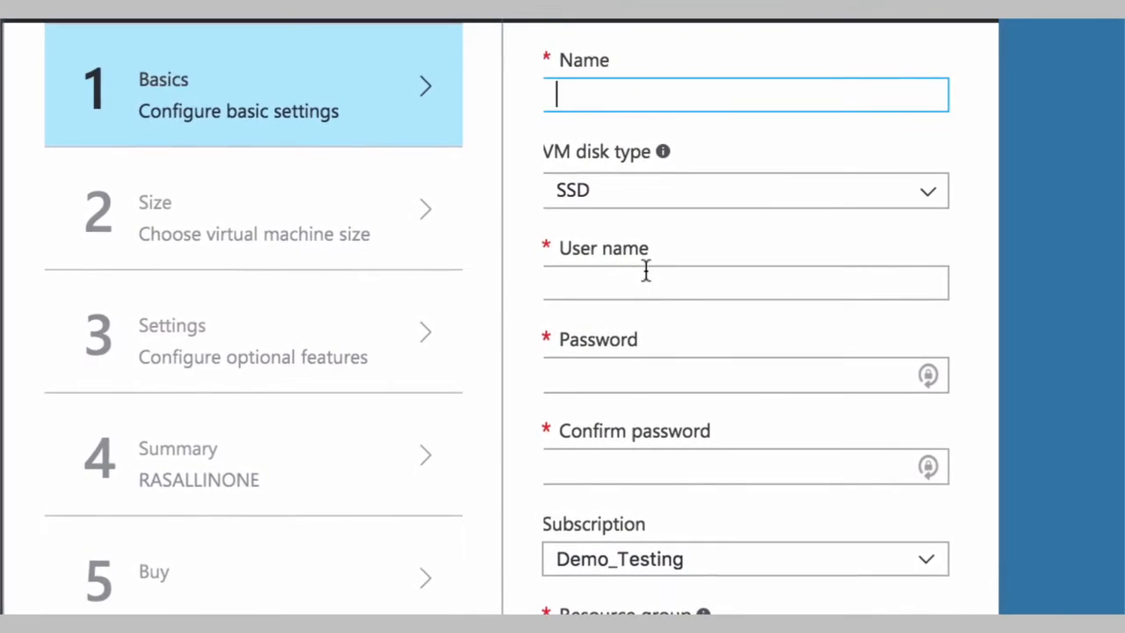
text(al)
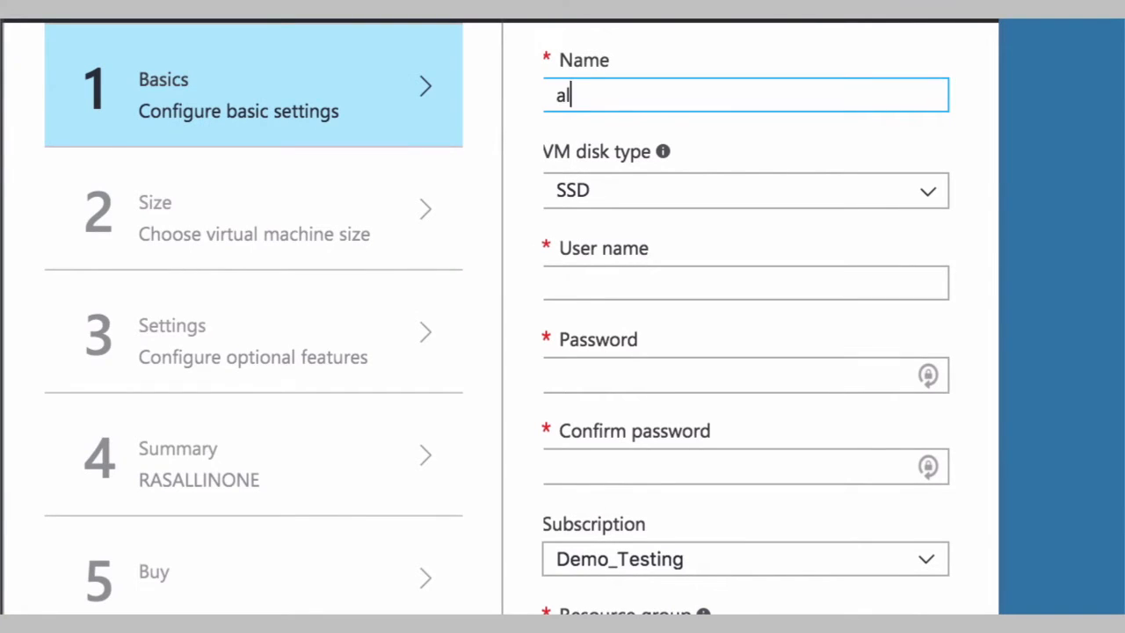
text(linone)
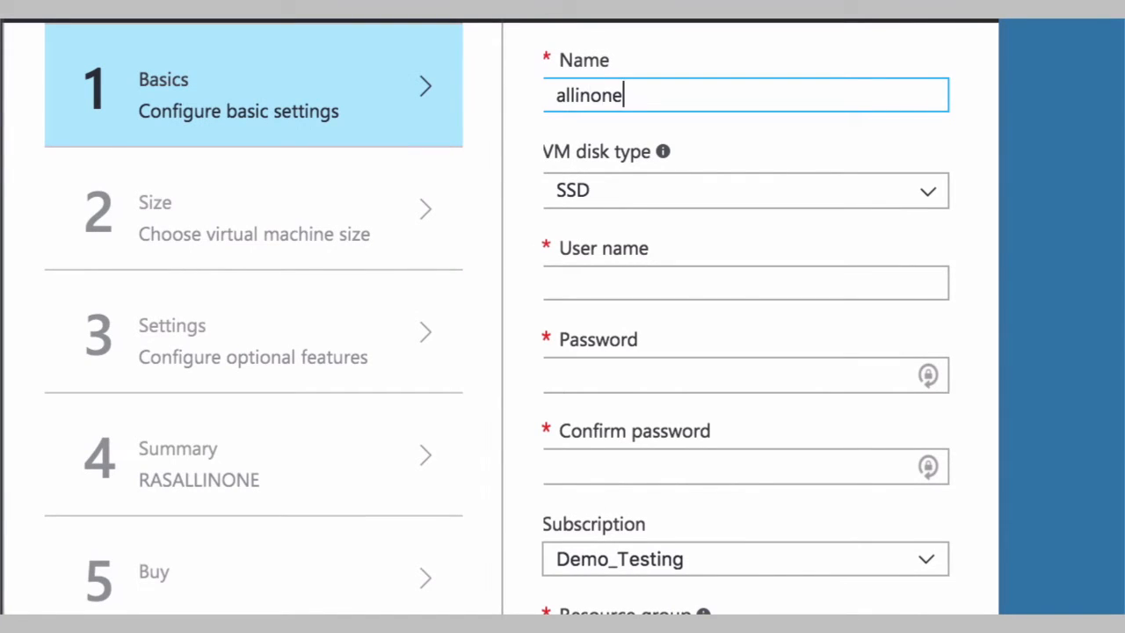
click(745, 282)
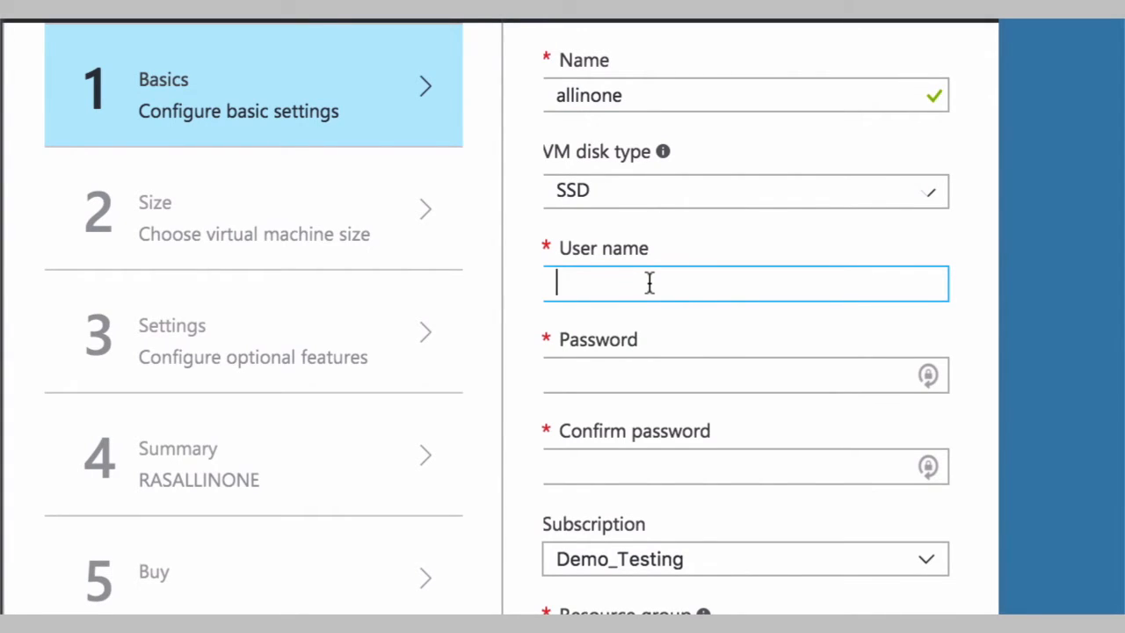
text(testuser)
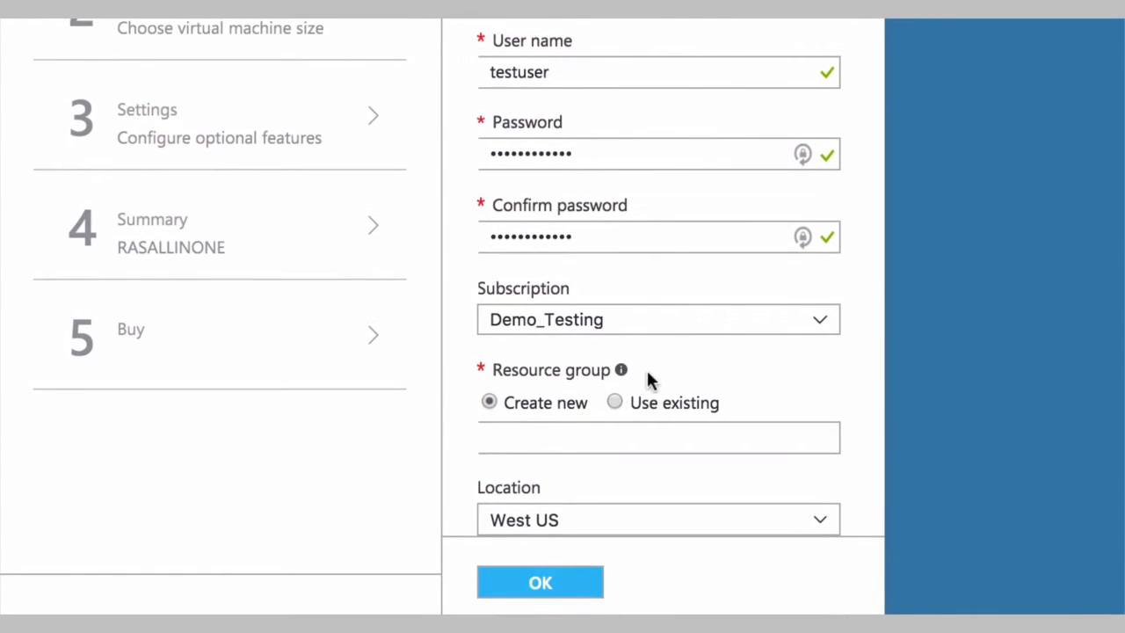
mouse_move(615, 418)
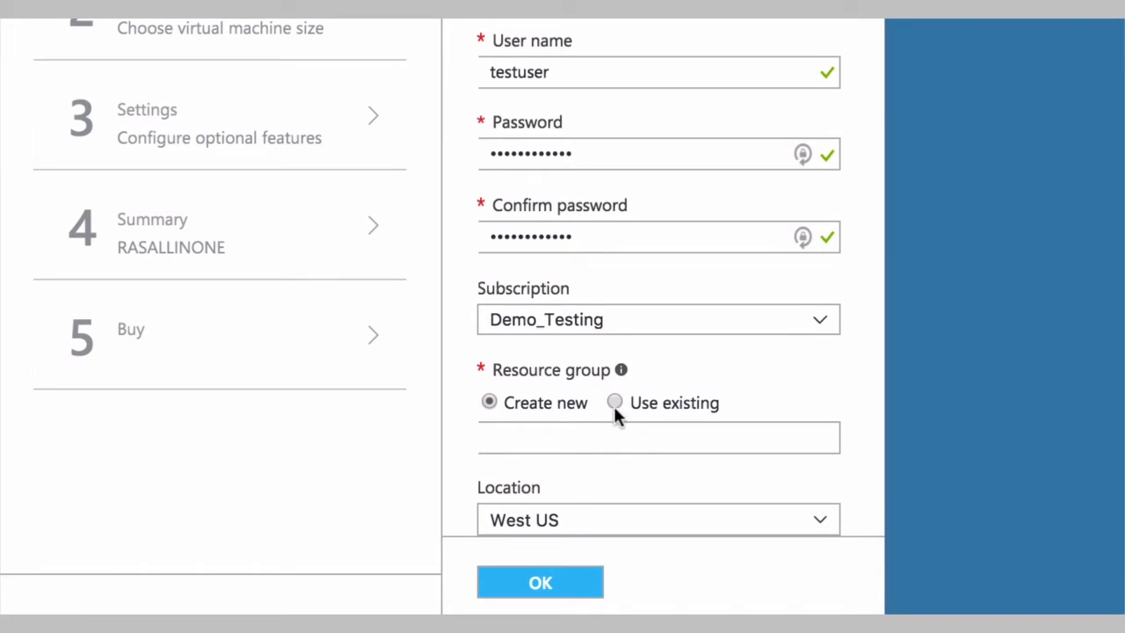
click(614, 403)
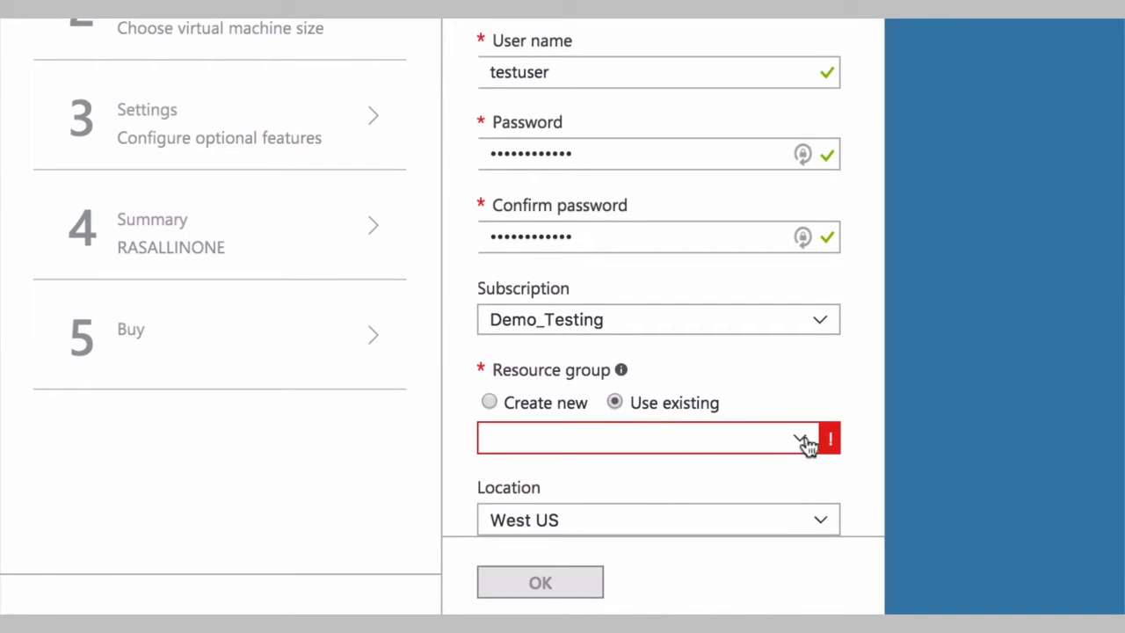
click(800, 439)
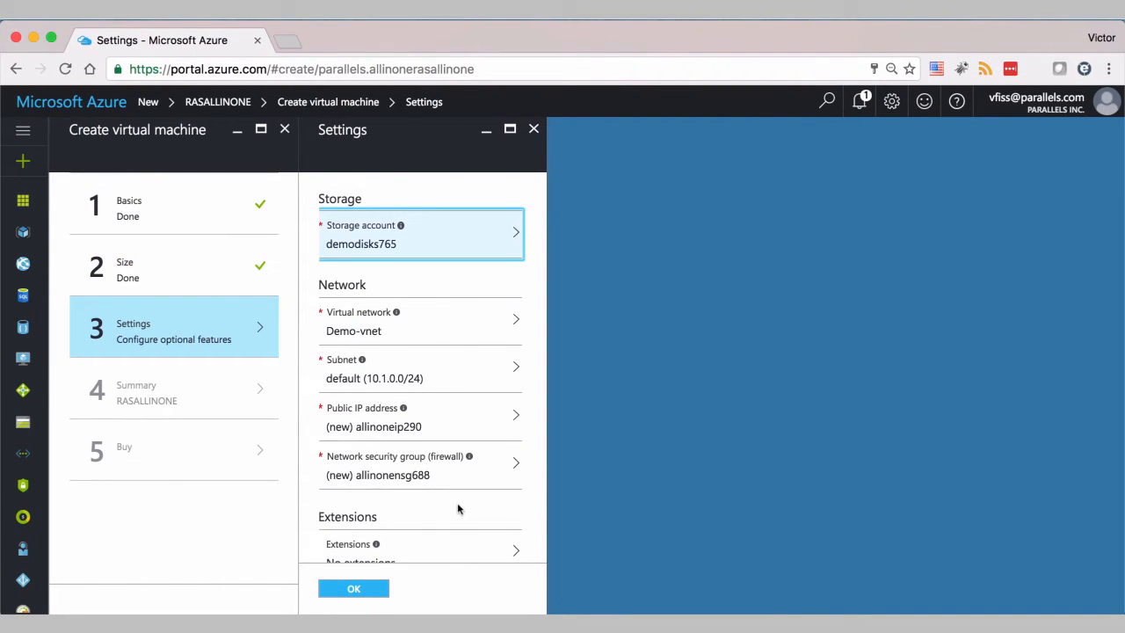
Accept the default storage account, virtual network, subnet, IP and NSG settings
scroll(down, 3)
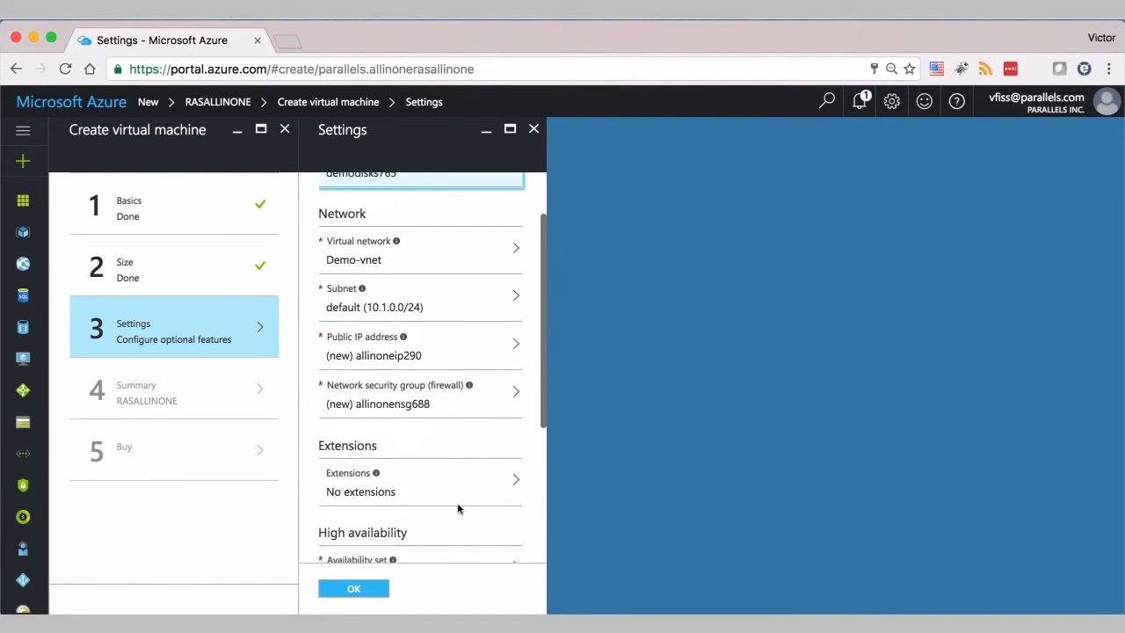
scroll(down, 3)
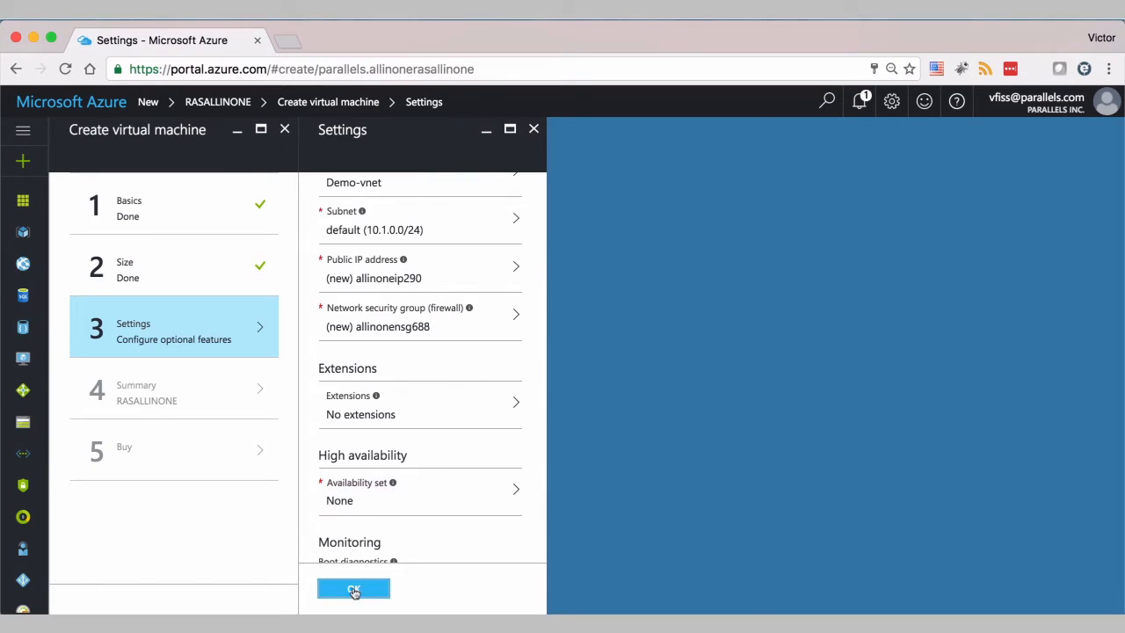
click(353, 588)
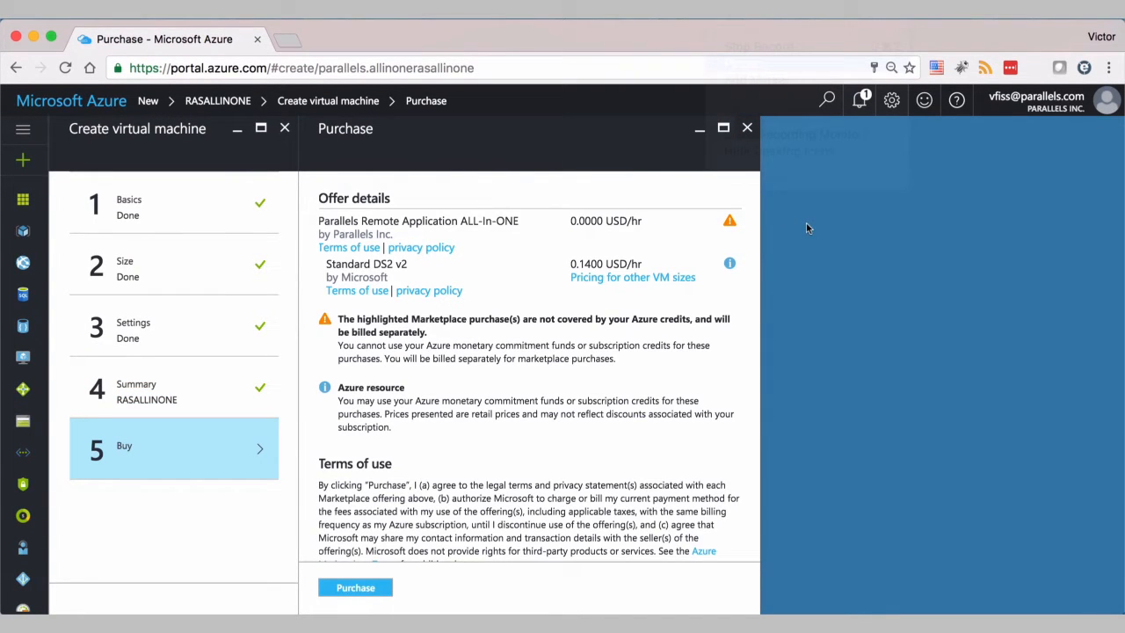
mouse_move(507, 234)
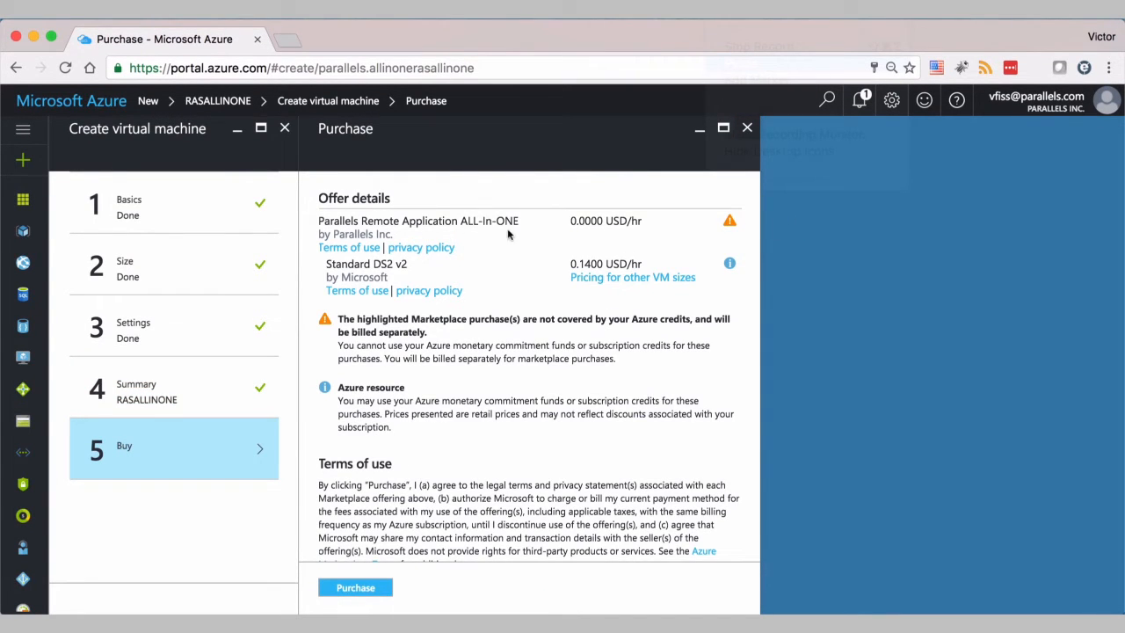
mouse_move(609, 214)
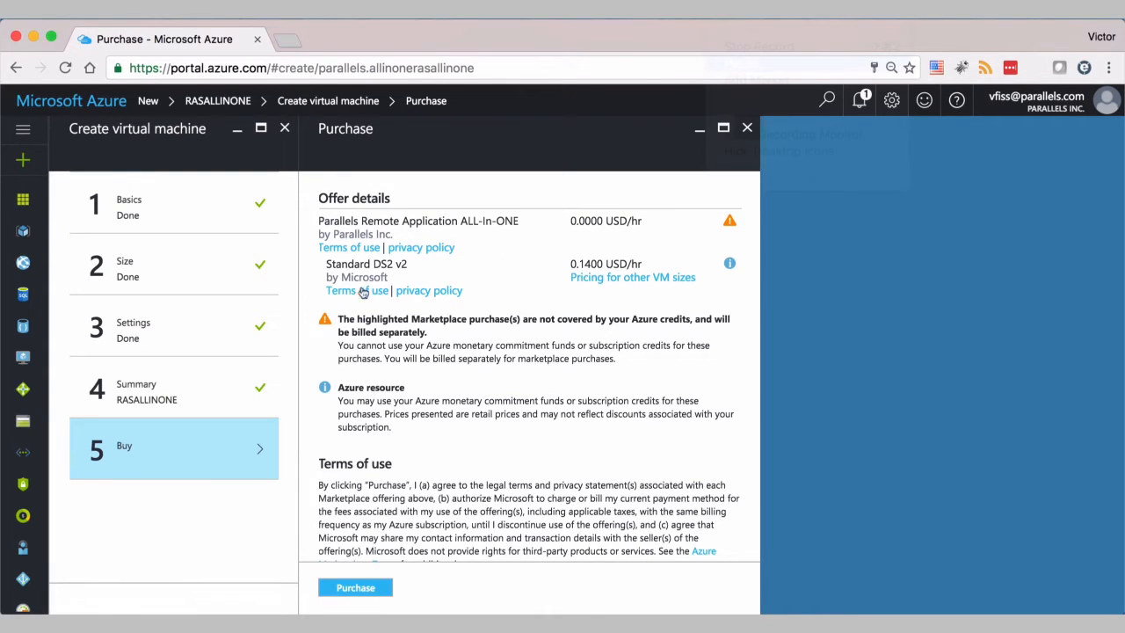
mouse_move(442, 398)
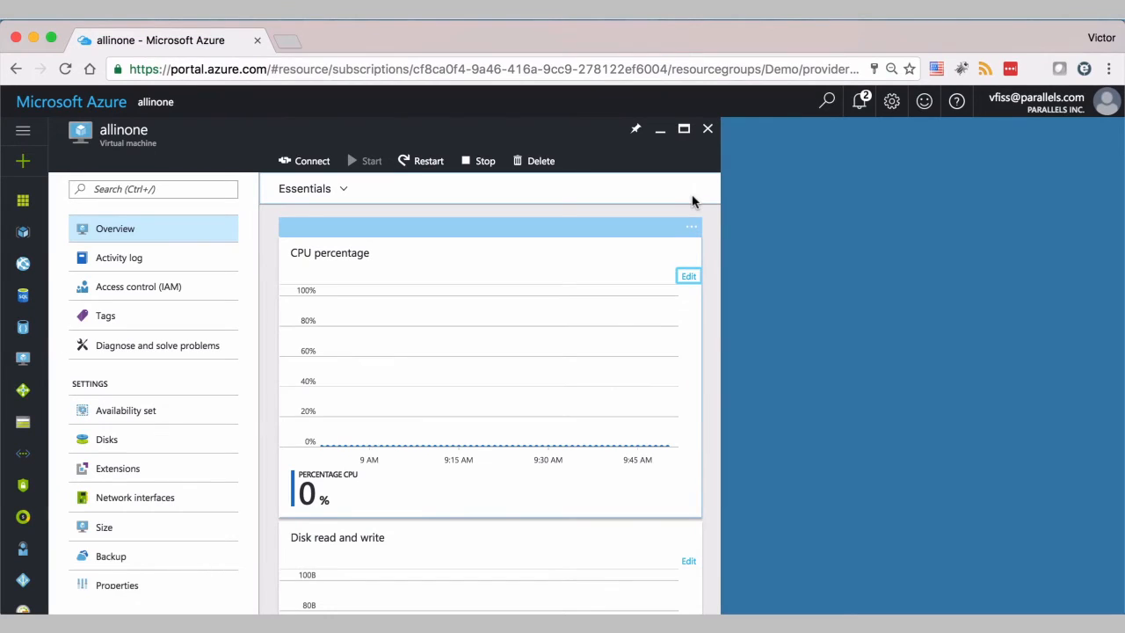
mouse_move(474, 183)
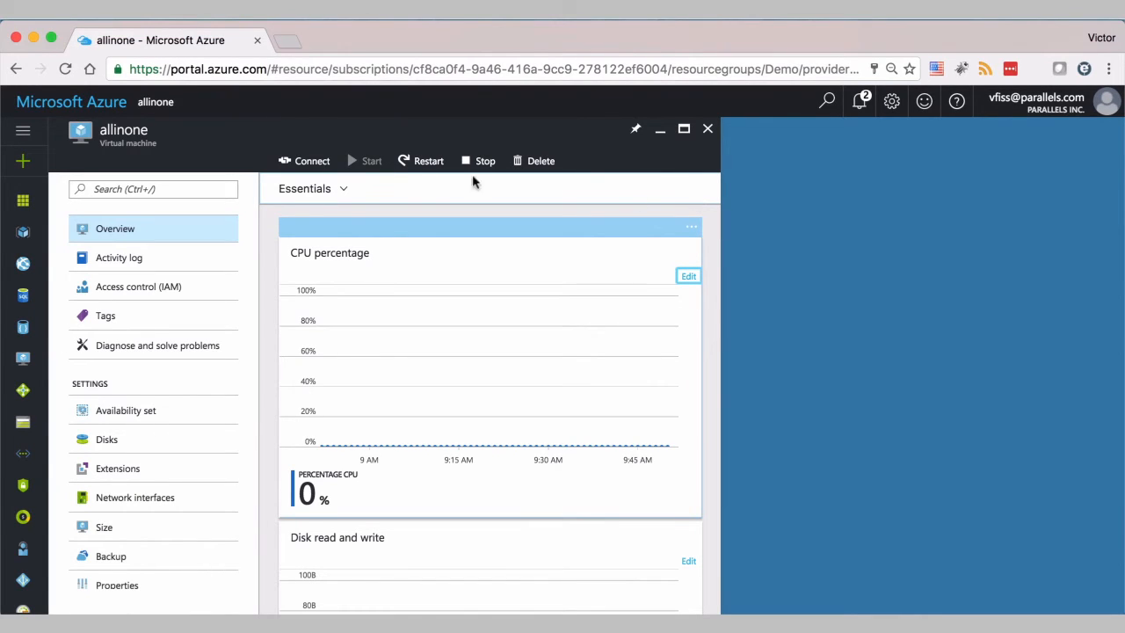
Save the allinone.rdp connection file from the VM overview to Downloads
click(312, 160)
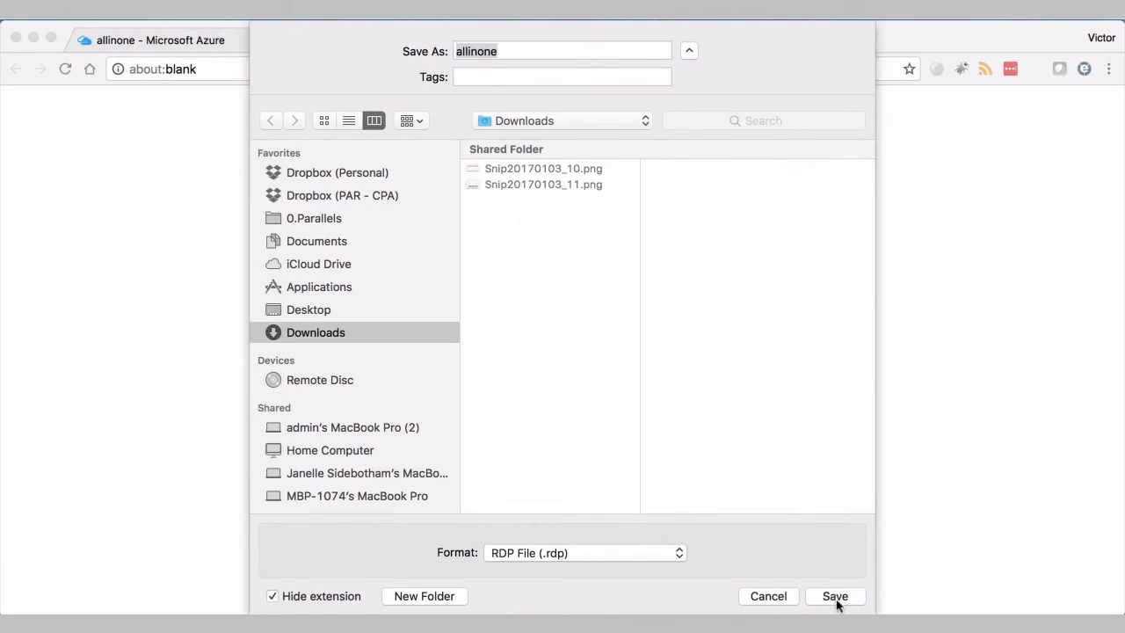
click(833, 595)
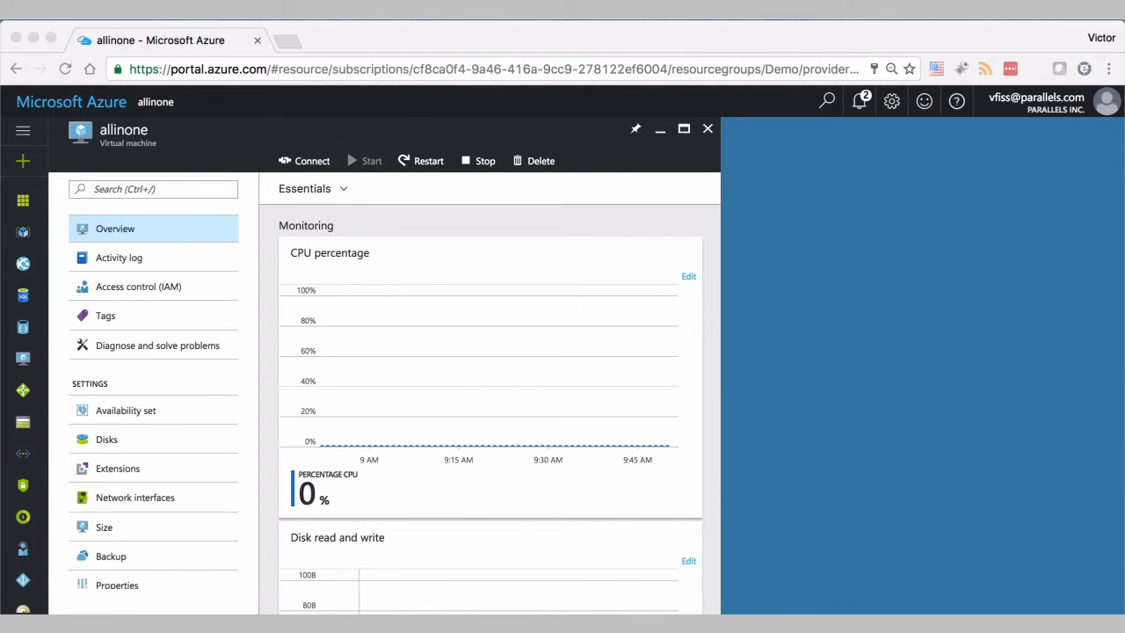
Open allinone.rdp, accept the unverified-identity warning, and sign in as ras
click(304, 160)
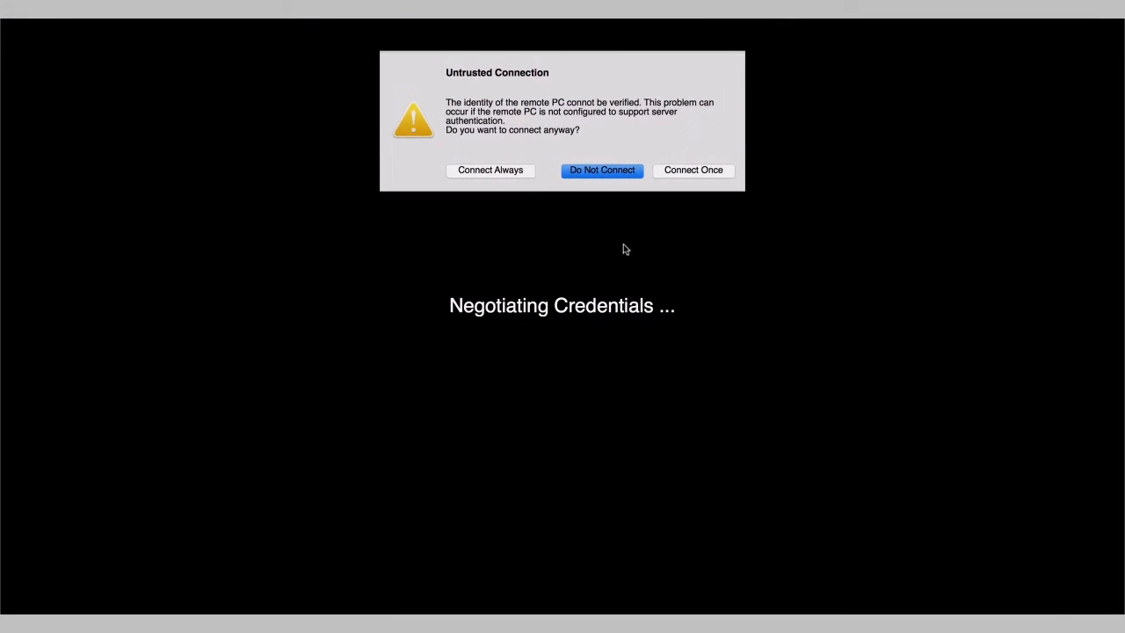
click(692, 170)
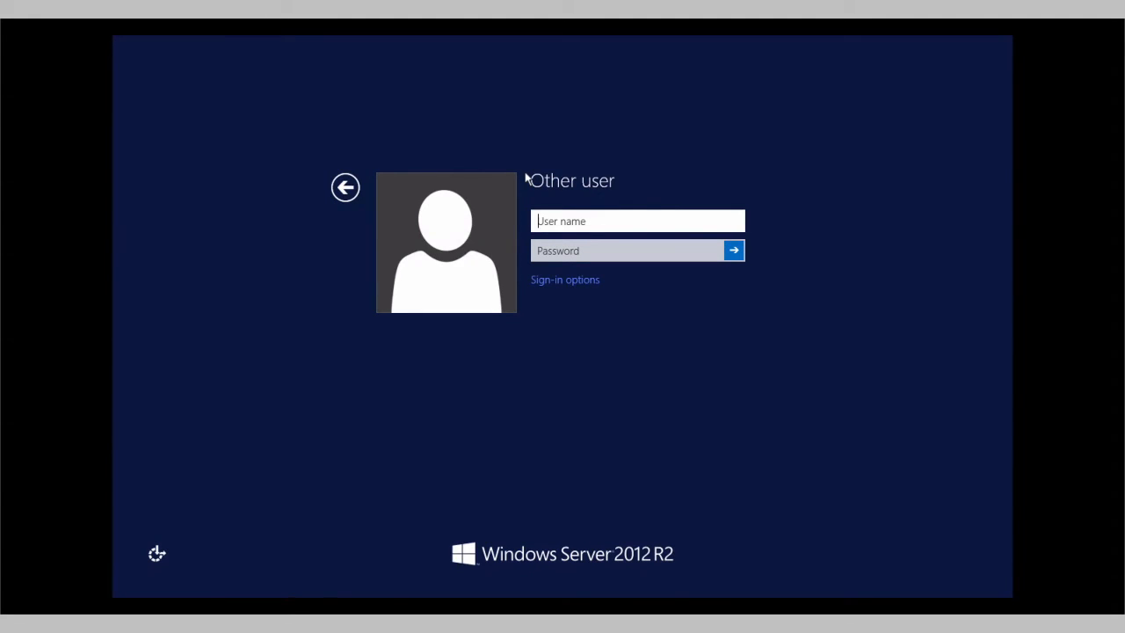
text(r)
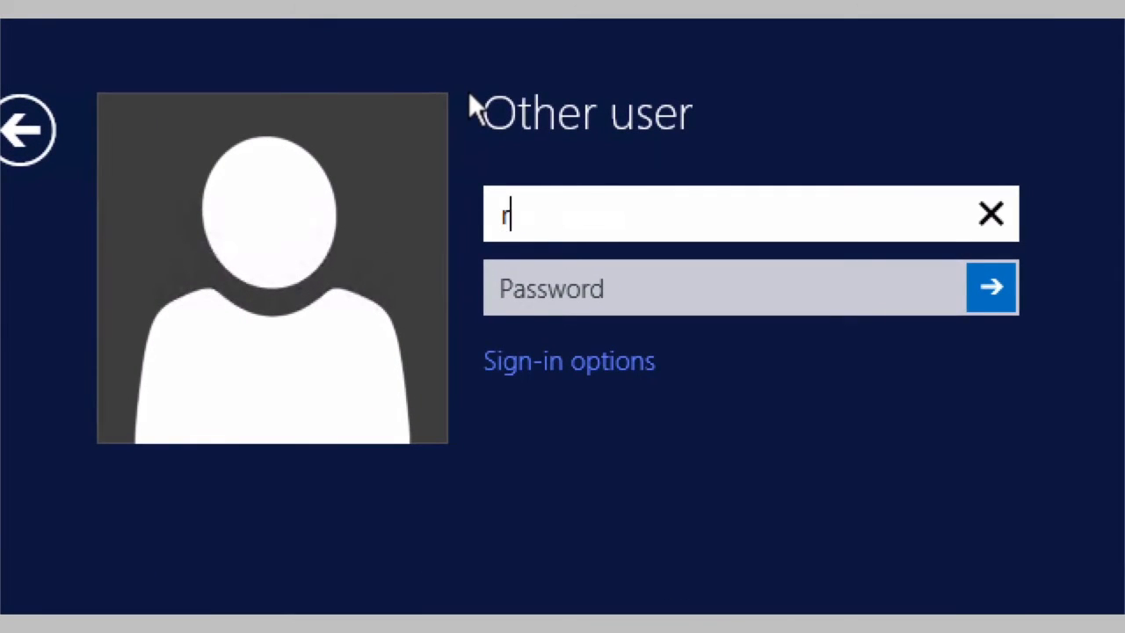
text(as)
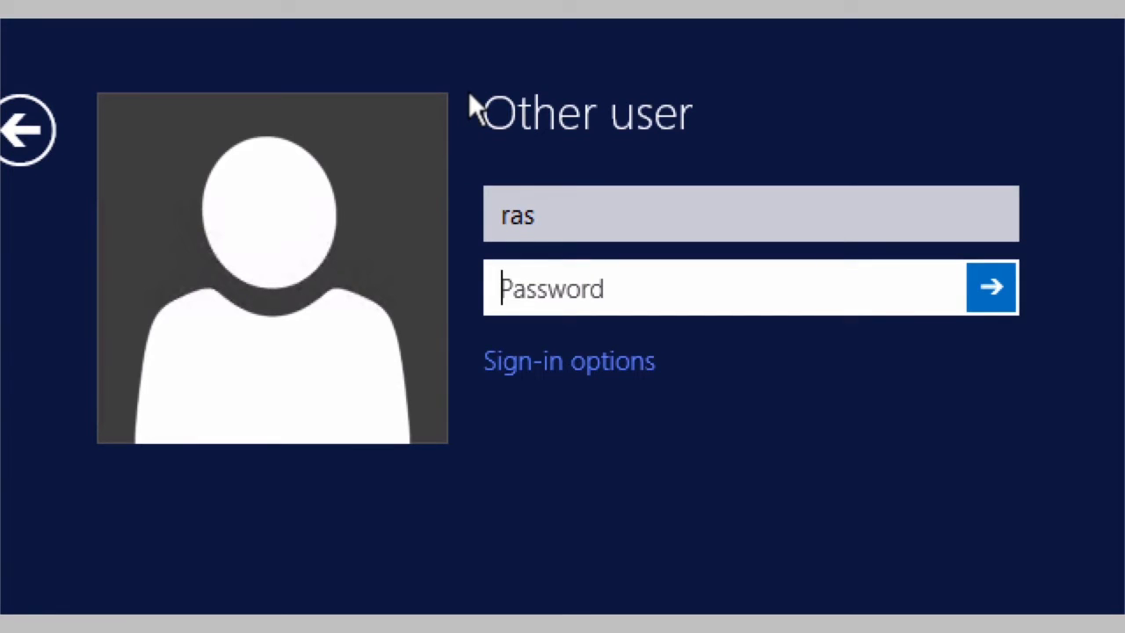
text(•)
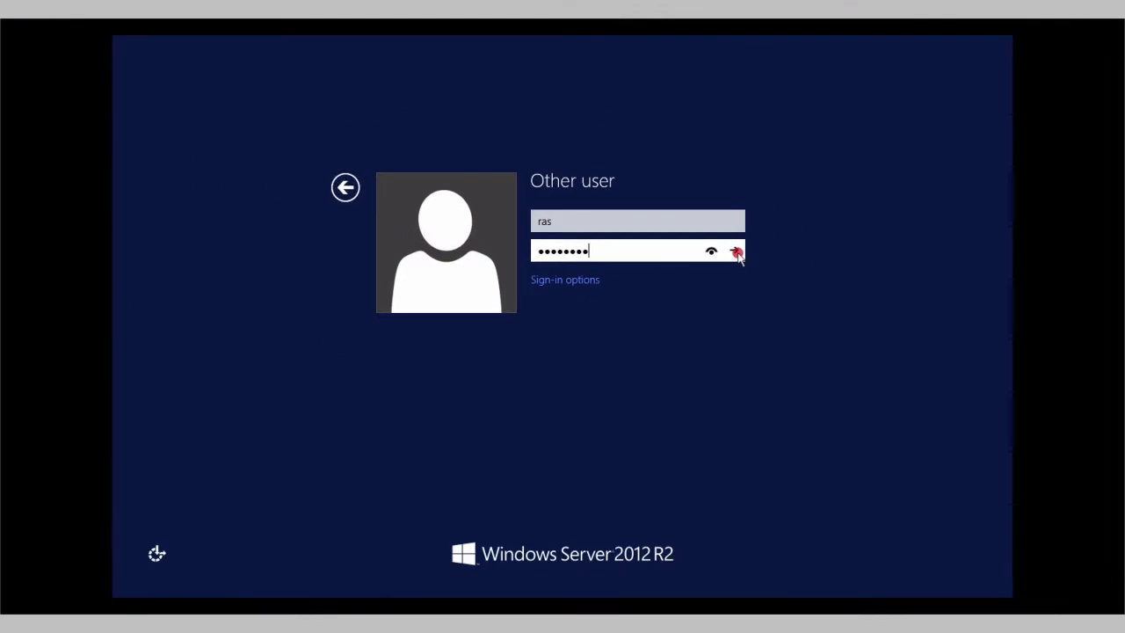
click(737, 251)
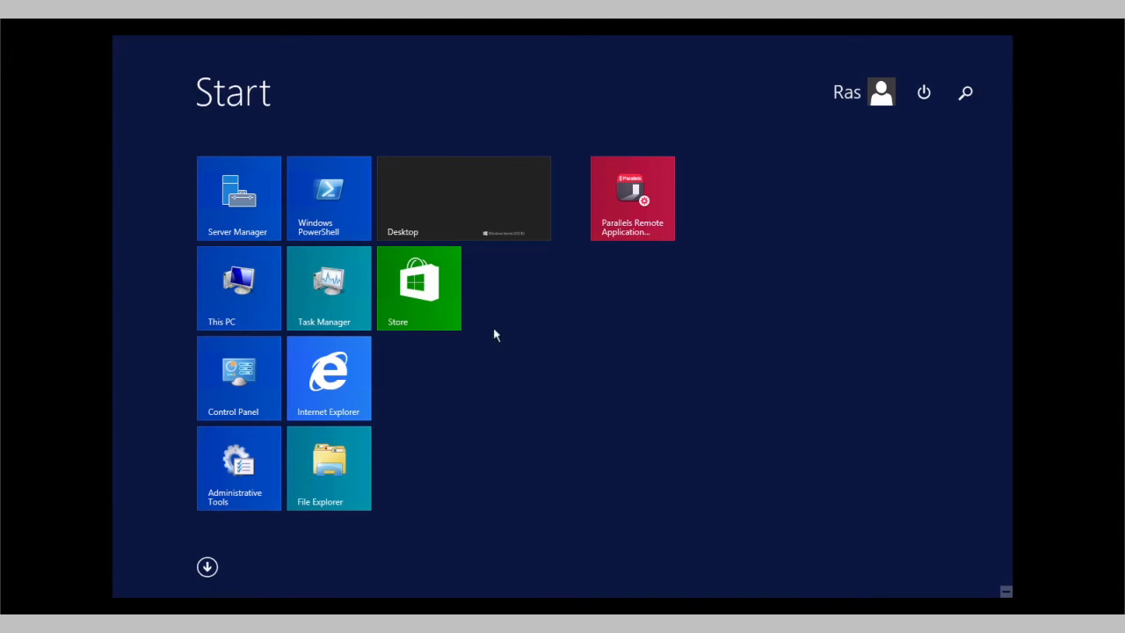
Launch the Parallels RAS Console and connect to the ALLINONE site as ras
click(632, 198)
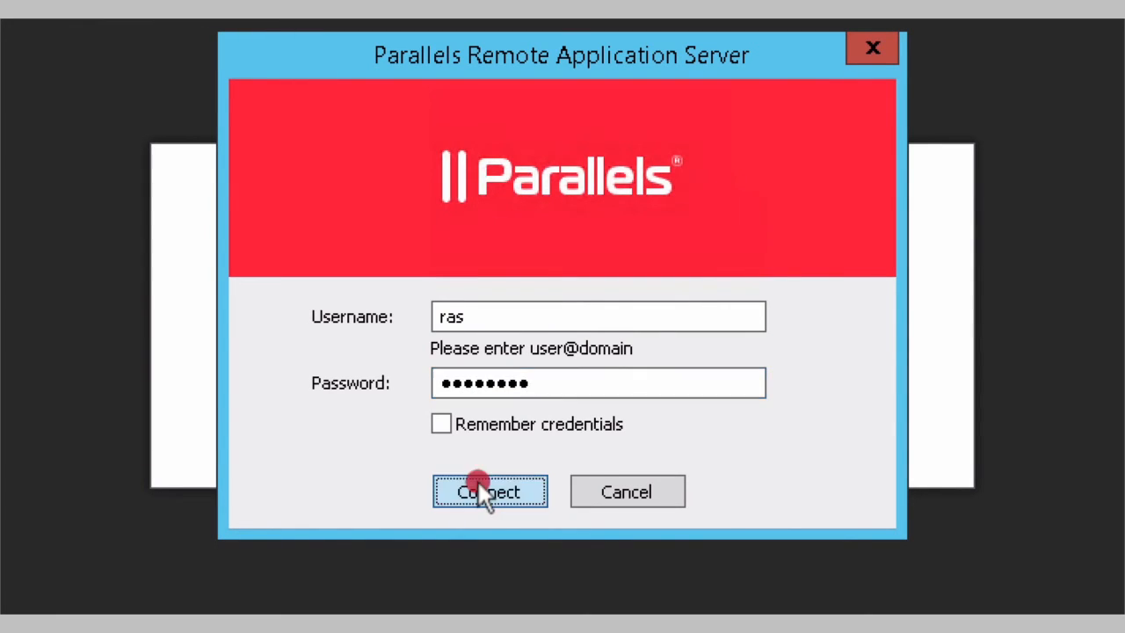
click(488, 492)
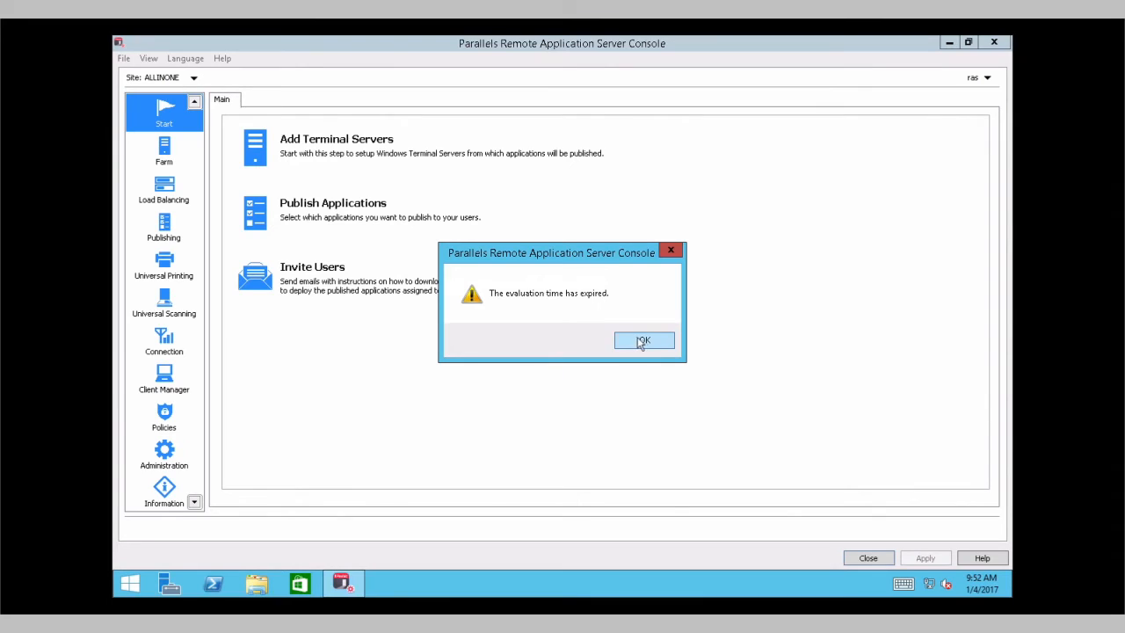
Dismiss the expiry warning, view Licensing with 17 trial days left, and start managing the license
click(643, 340)
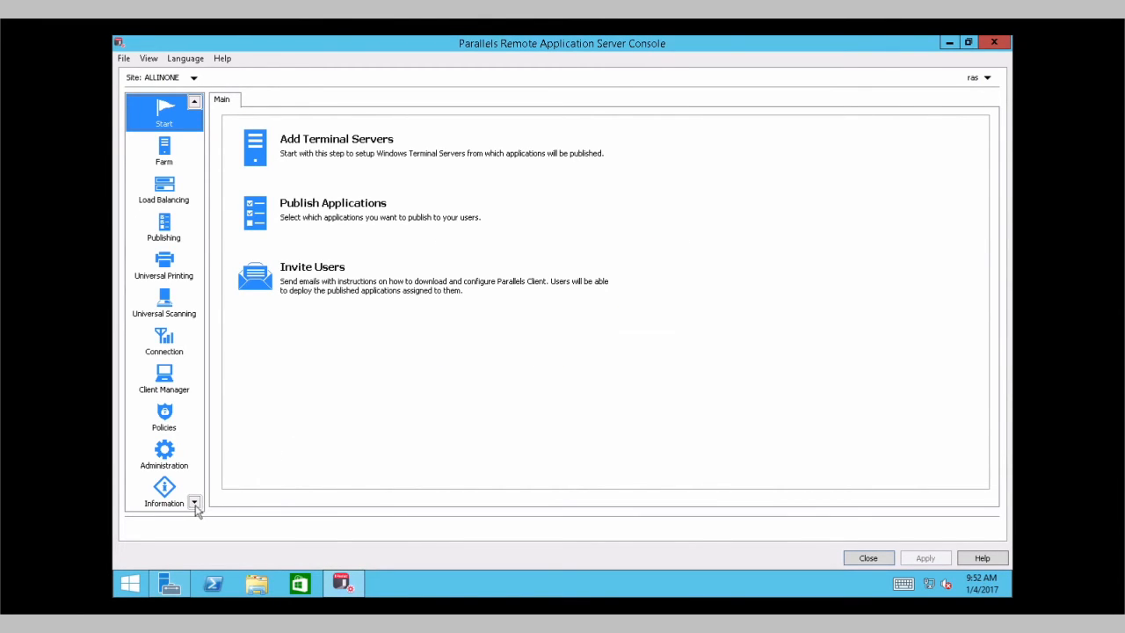
click(194, 502)
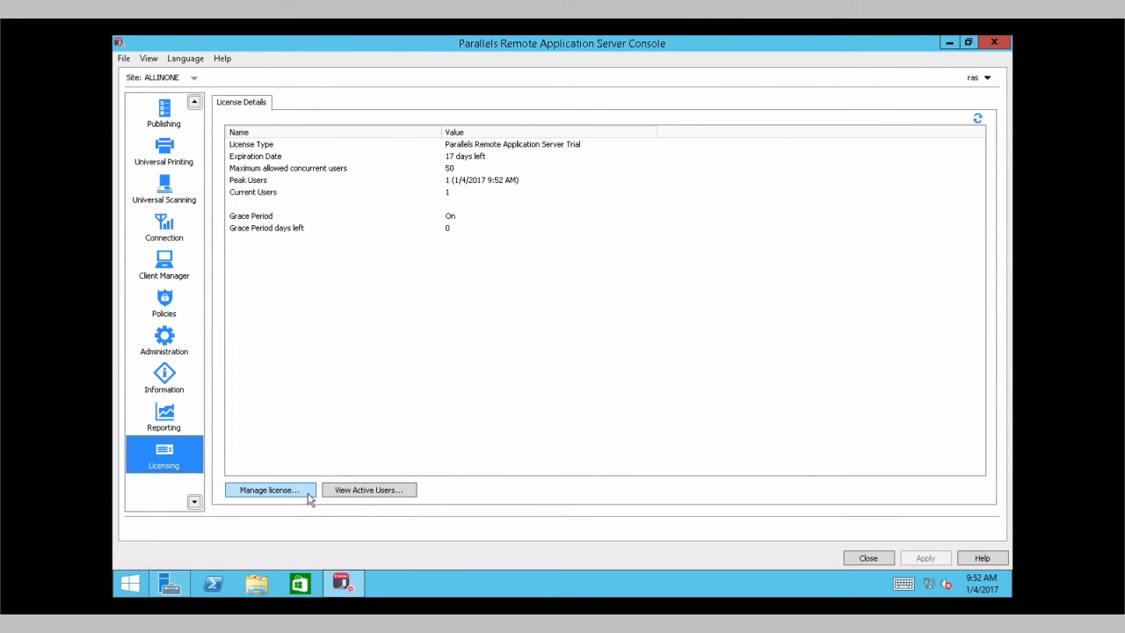
click(268, 489)
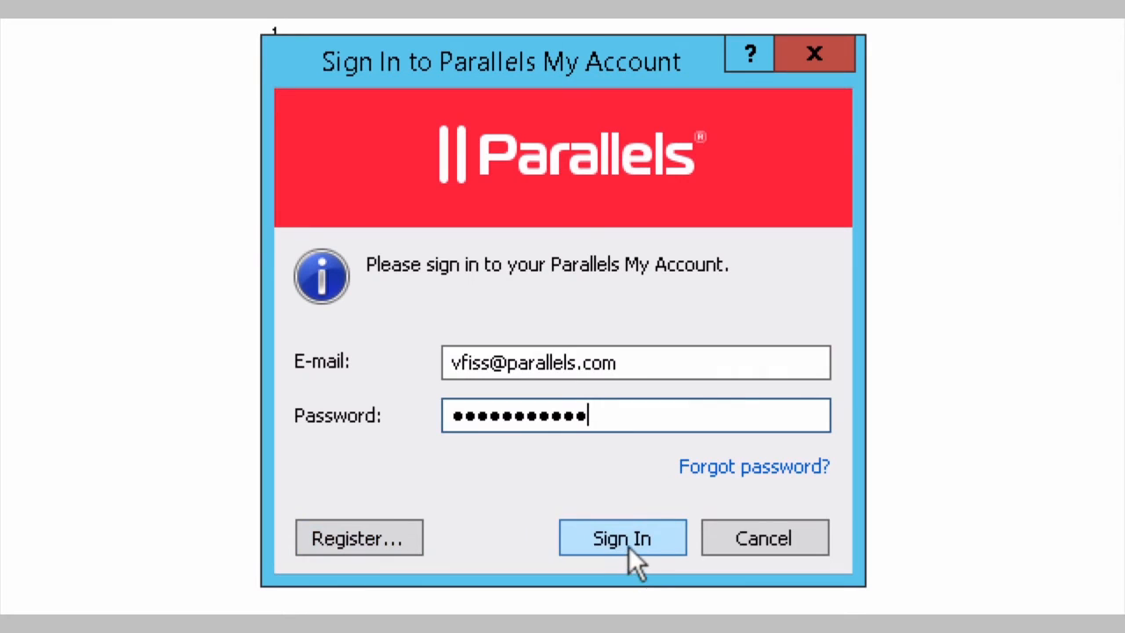
Sign in to Parallels My Account, activate the 30-day trial, and synchronize the sites
click(622, 537)
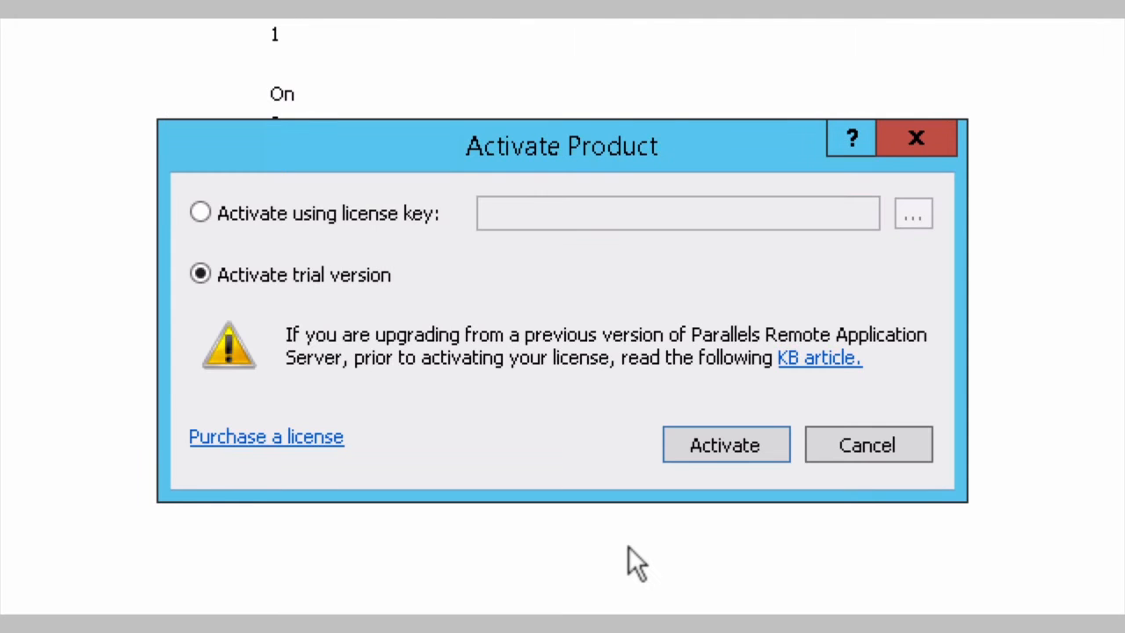
mouse_move(443, 255)
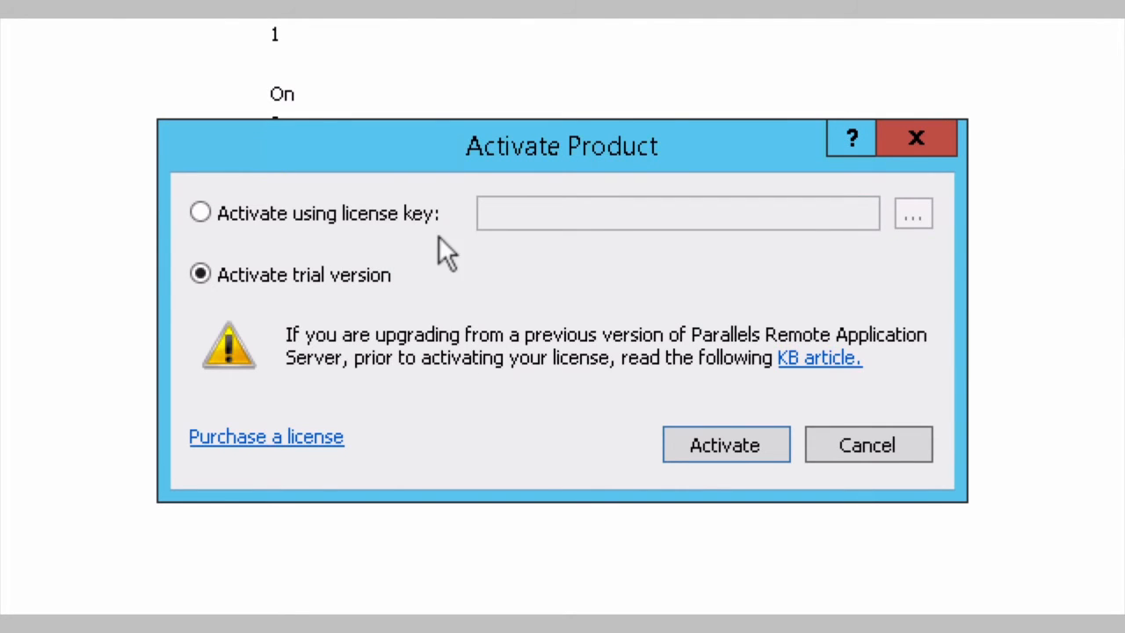
click(724, 443)
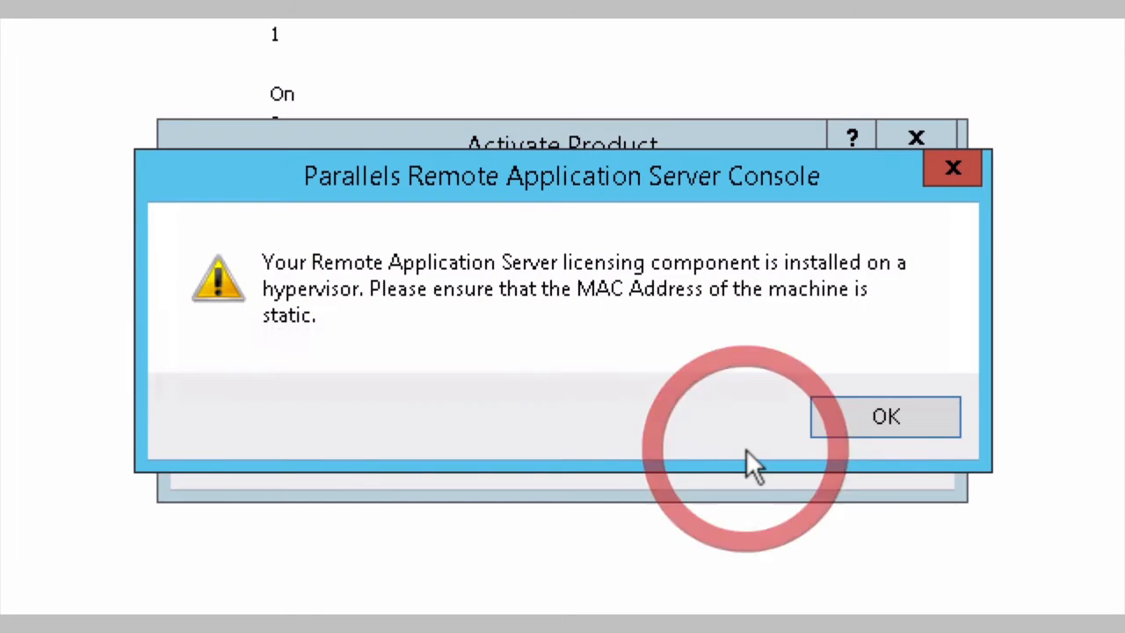
click(885, 415)
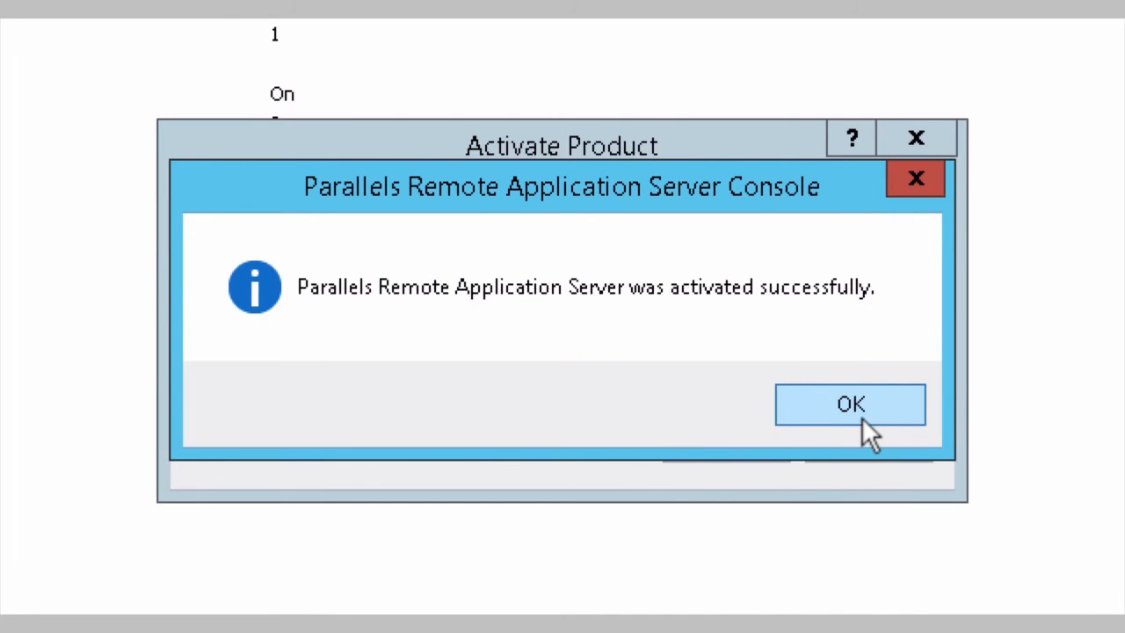
click(849, 404)
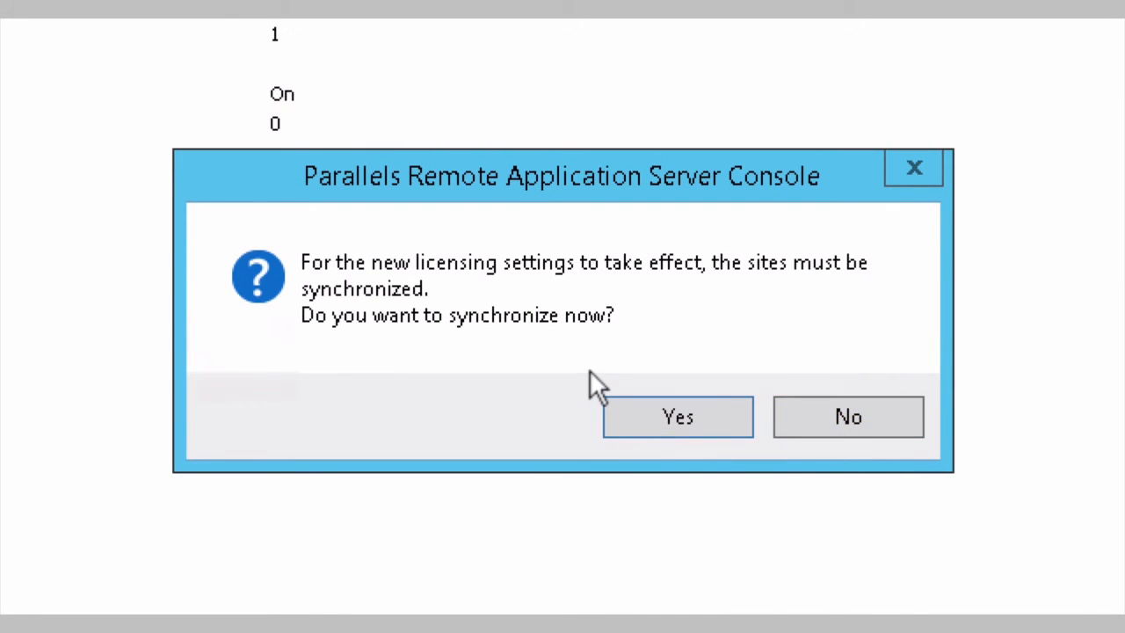
click(677, 415)
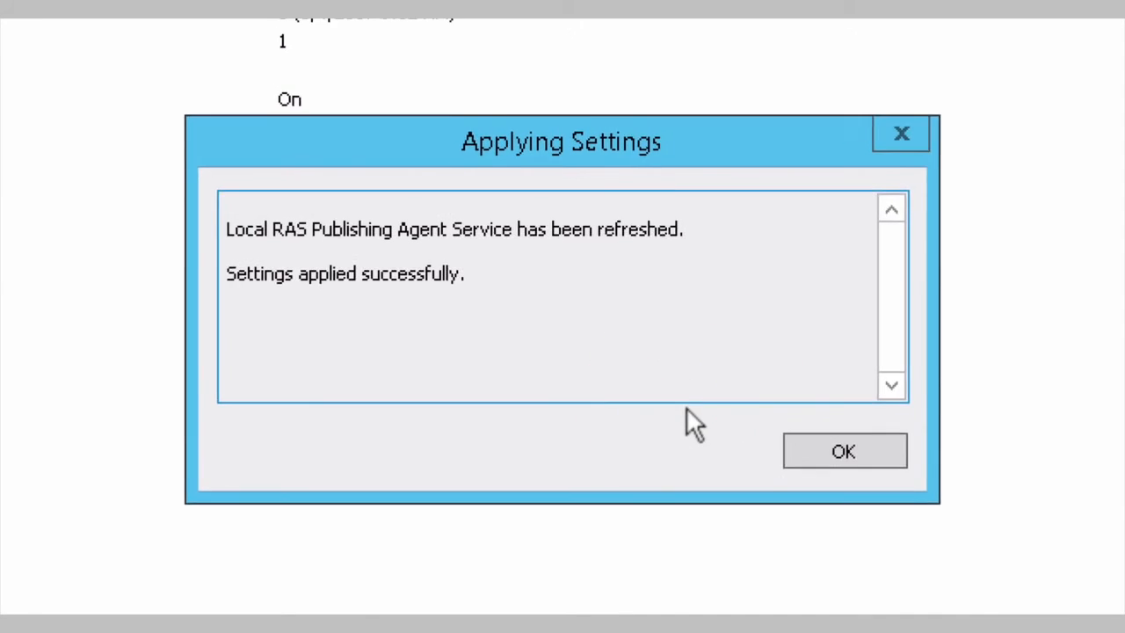
click(842, 451)
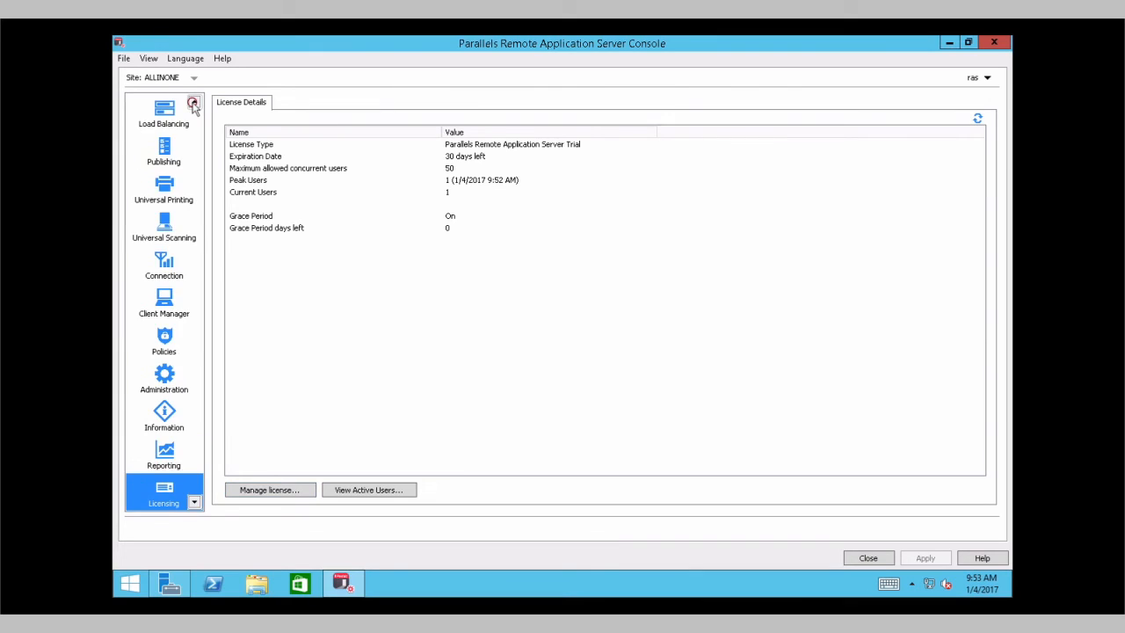
click(193, 103)
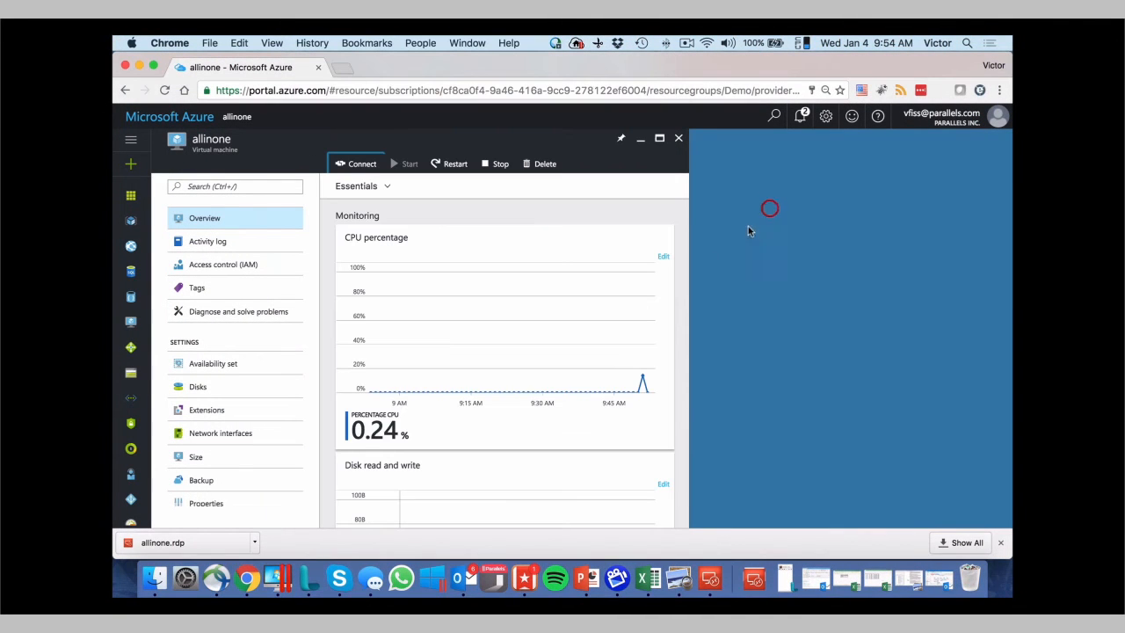
Copy the allinone VM's public IP 40.118.211.218 from its network interface into a new tab
click(220, 433)
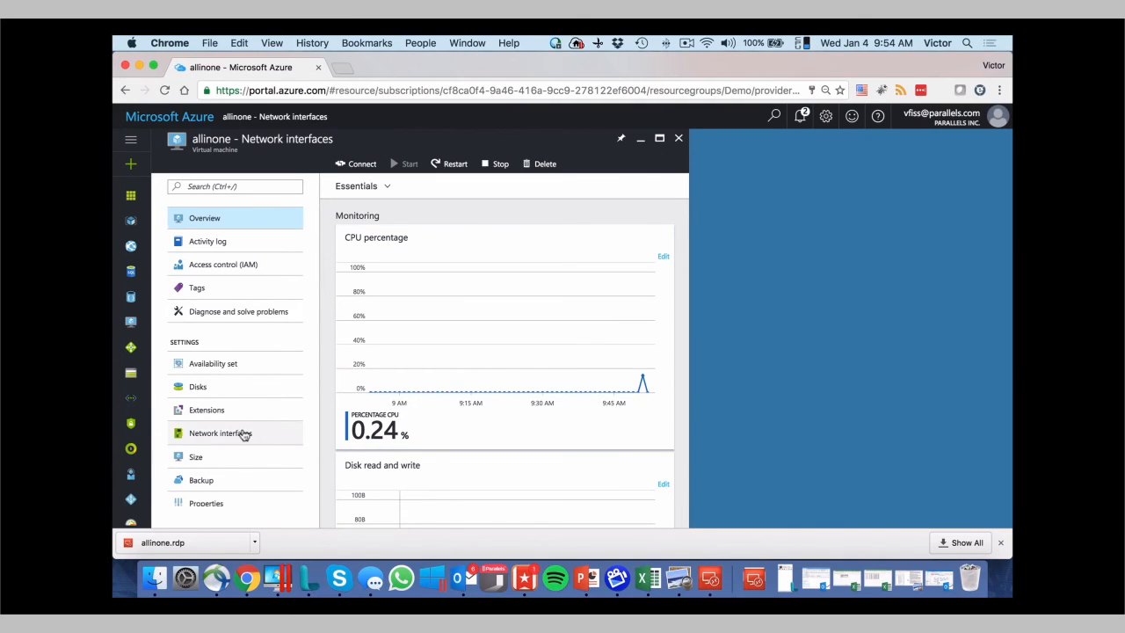
click(219, 432)
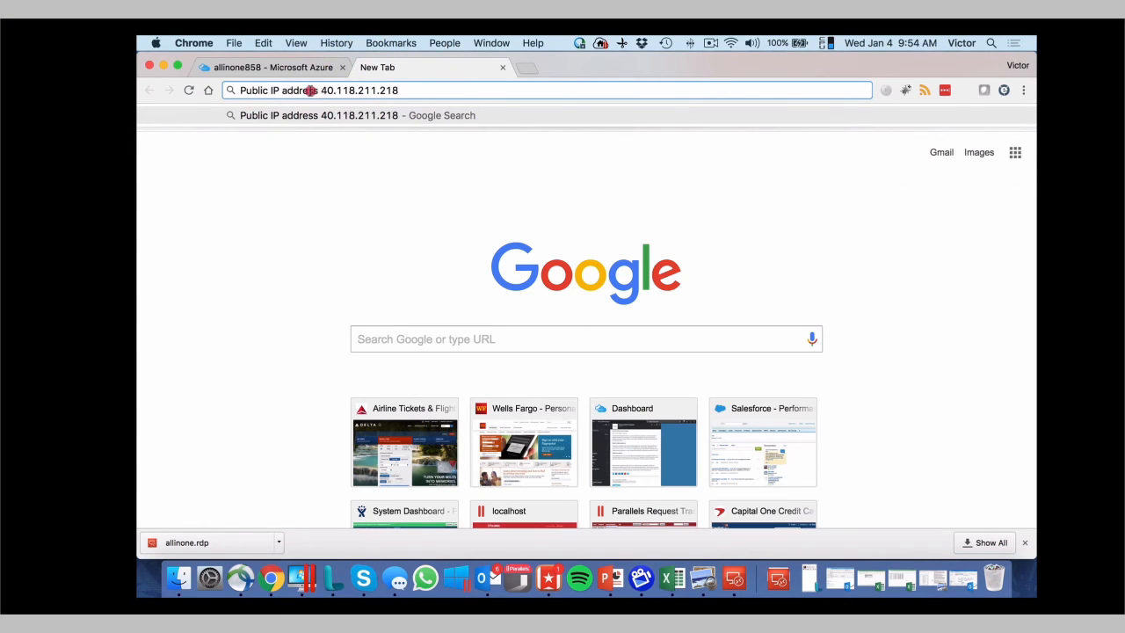
text(https:40.118.211.218)
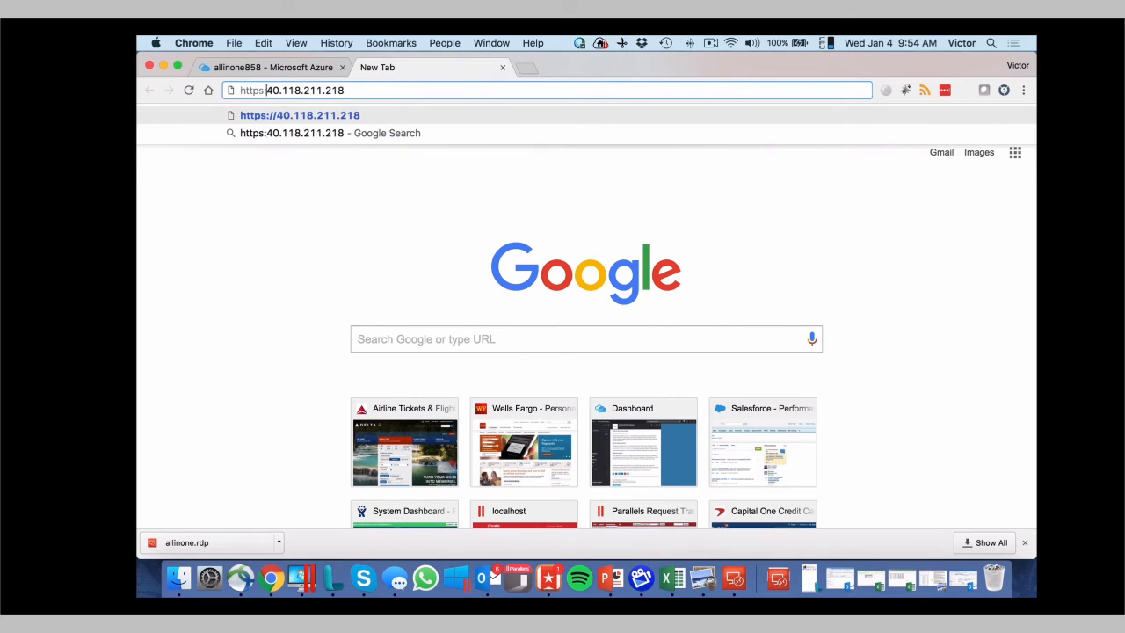
text(/)
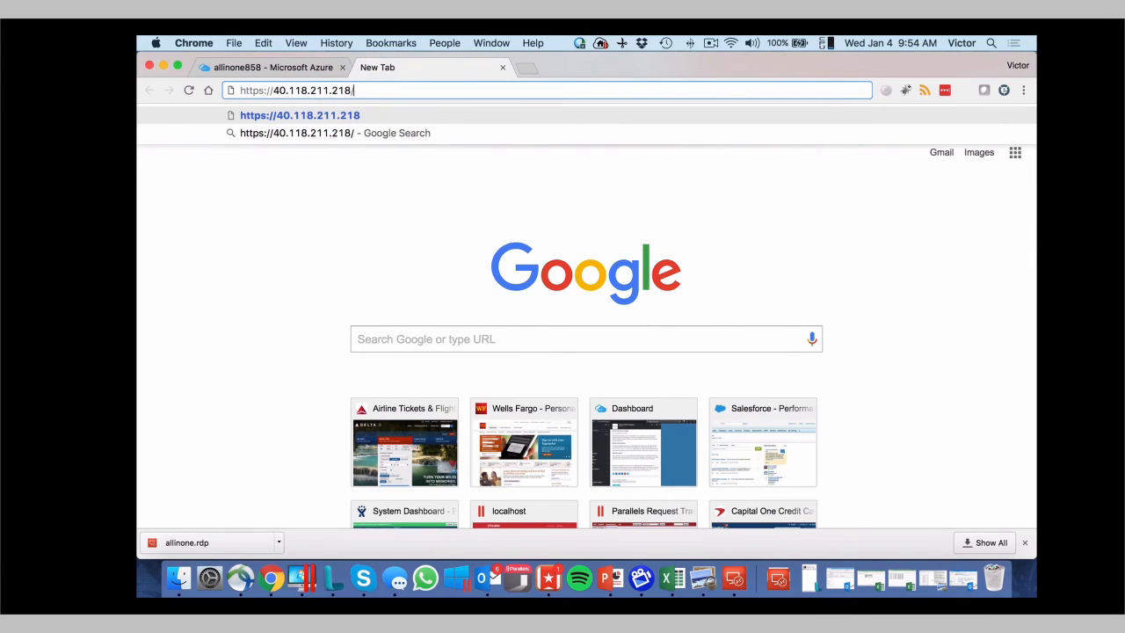
text(/RasHTM)
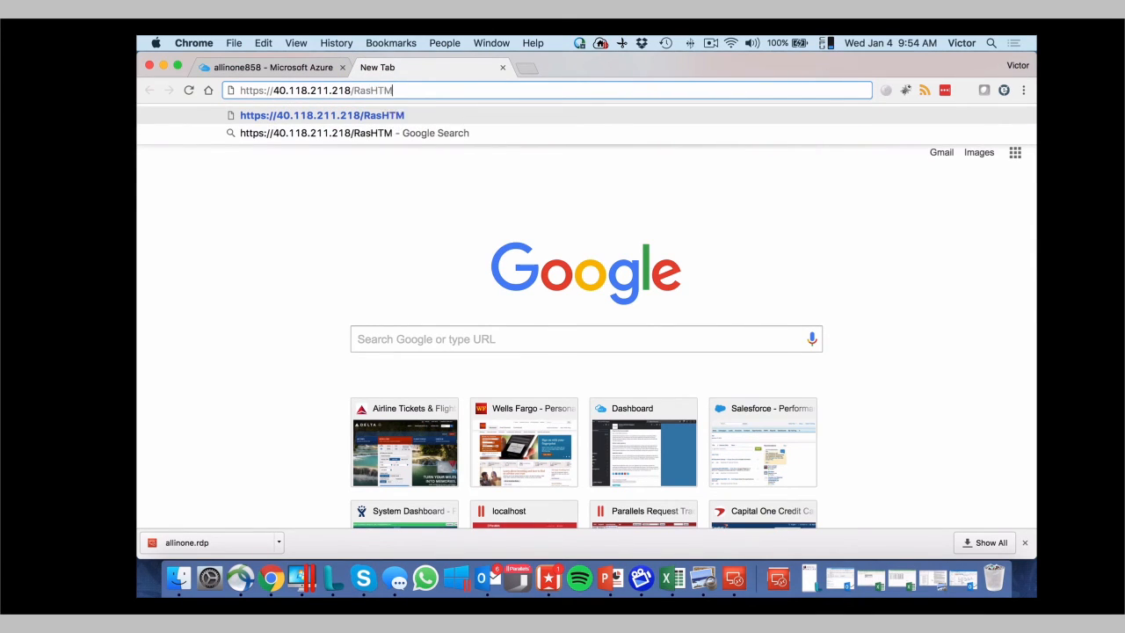
text(5)
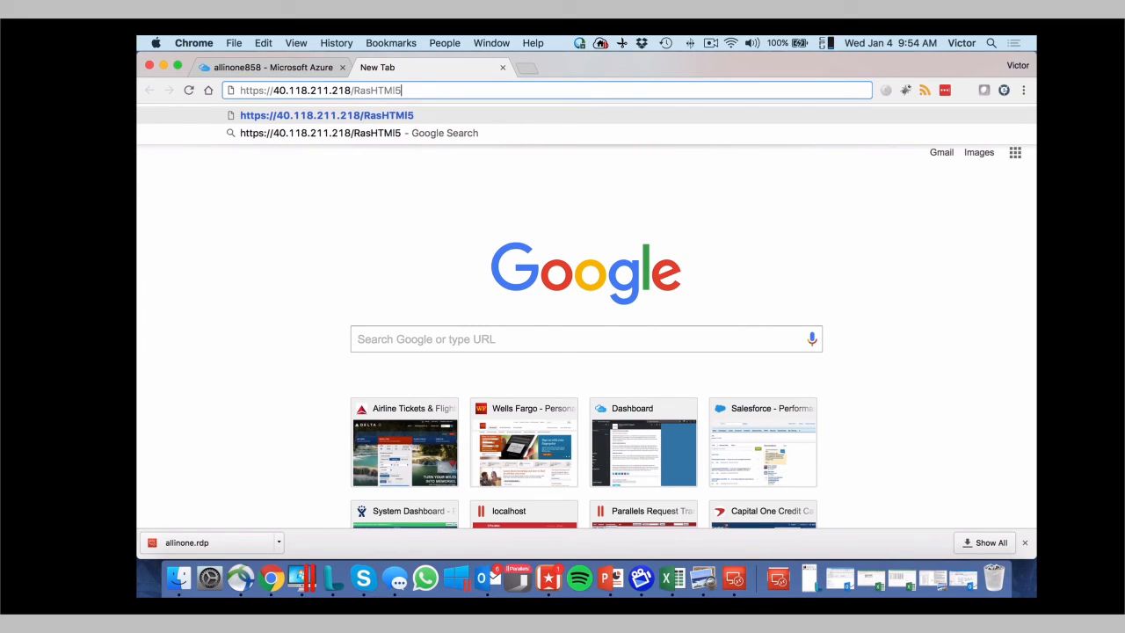
text(gateway)
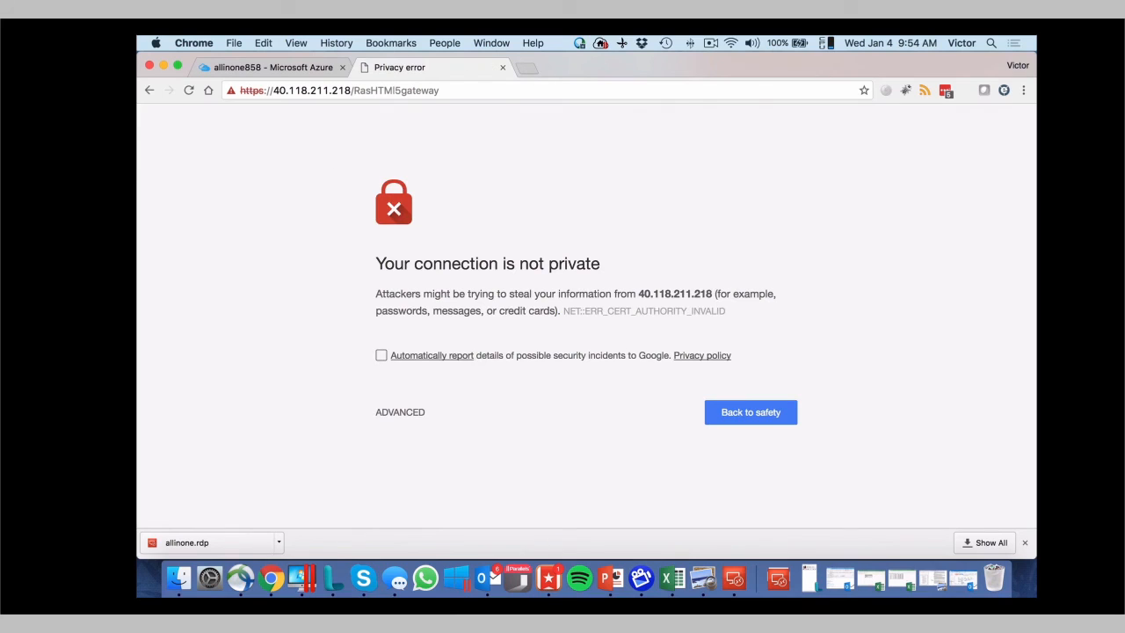
click(399, 411)
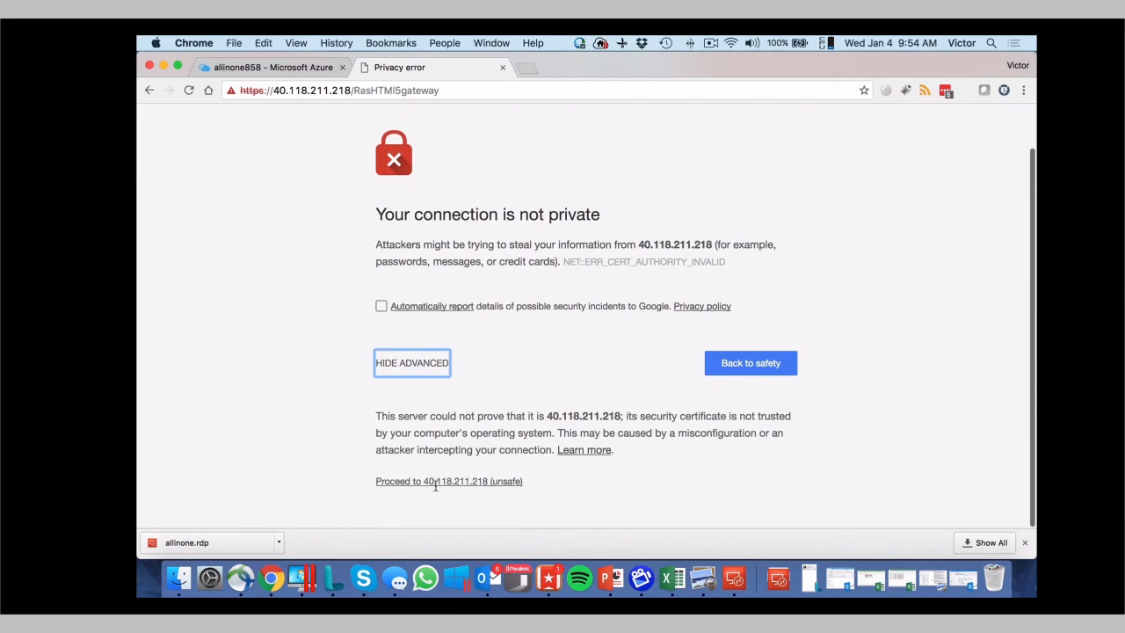
click(435, 480)
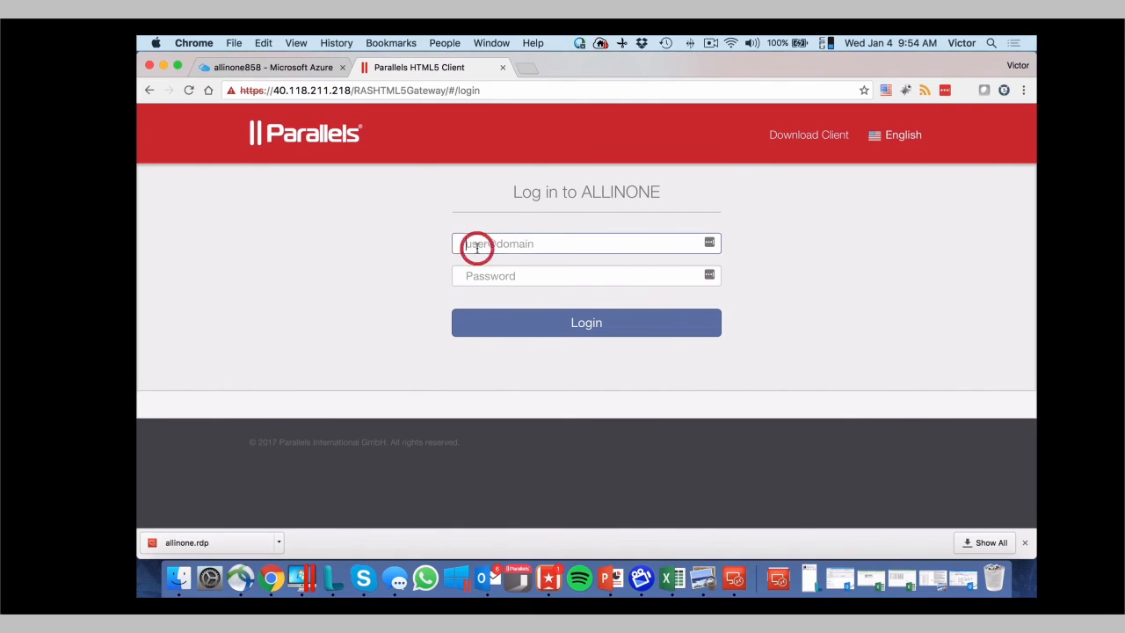
Log in to ALLINONE as ras and decline LastPass's offer to save the password
text(ras)
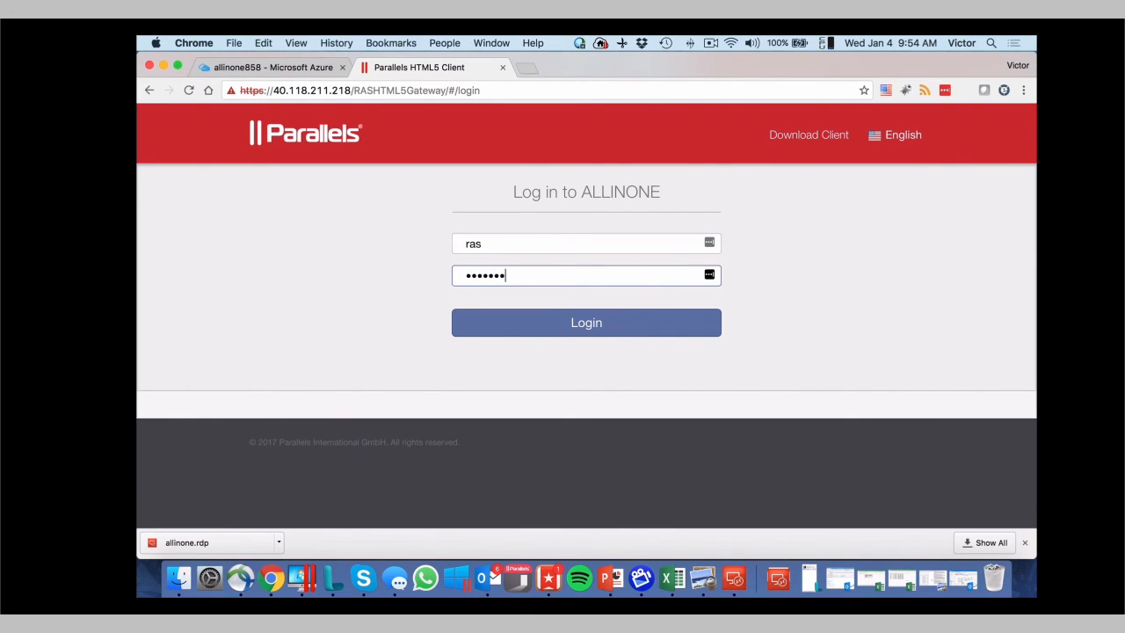
click(586, 322)
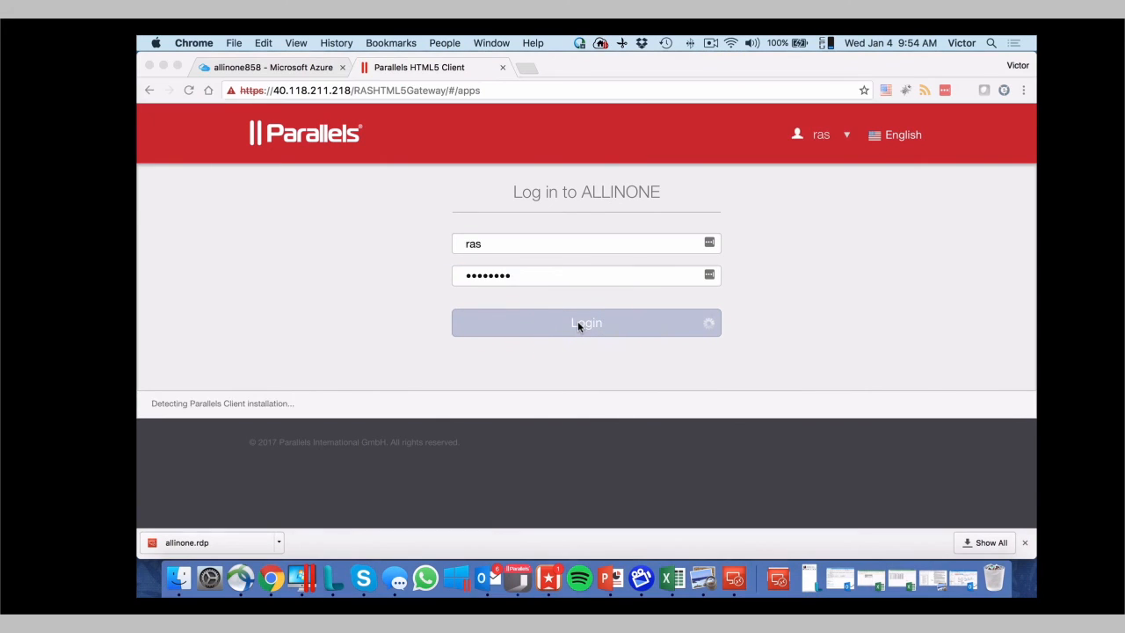
click(586, 323)
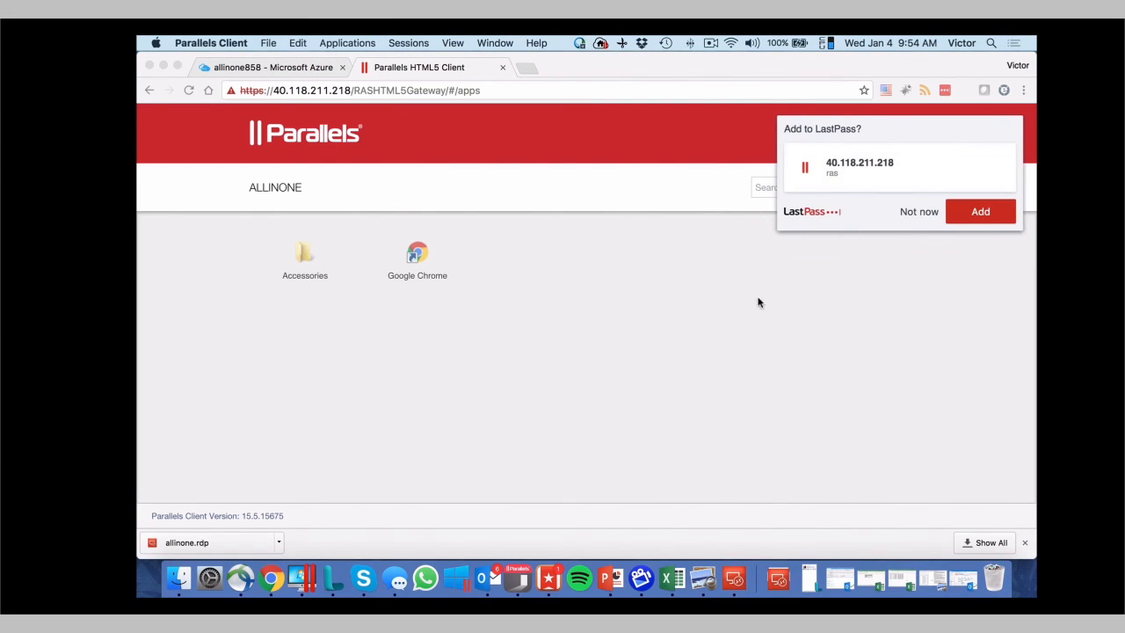
click(918, 211)
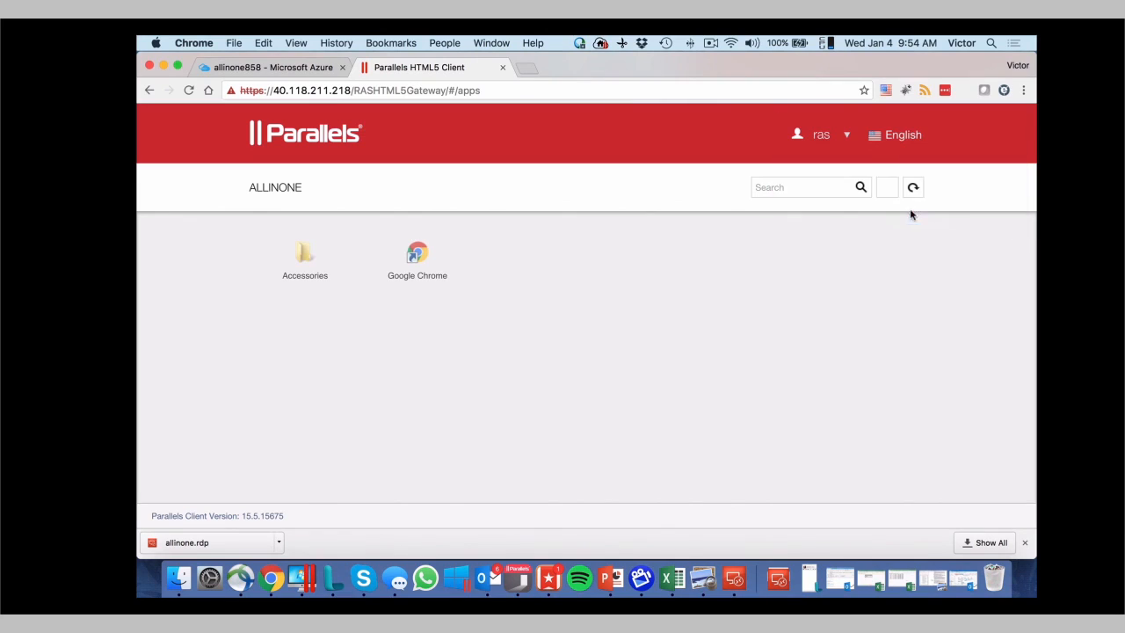
mouse_move(356, 256)
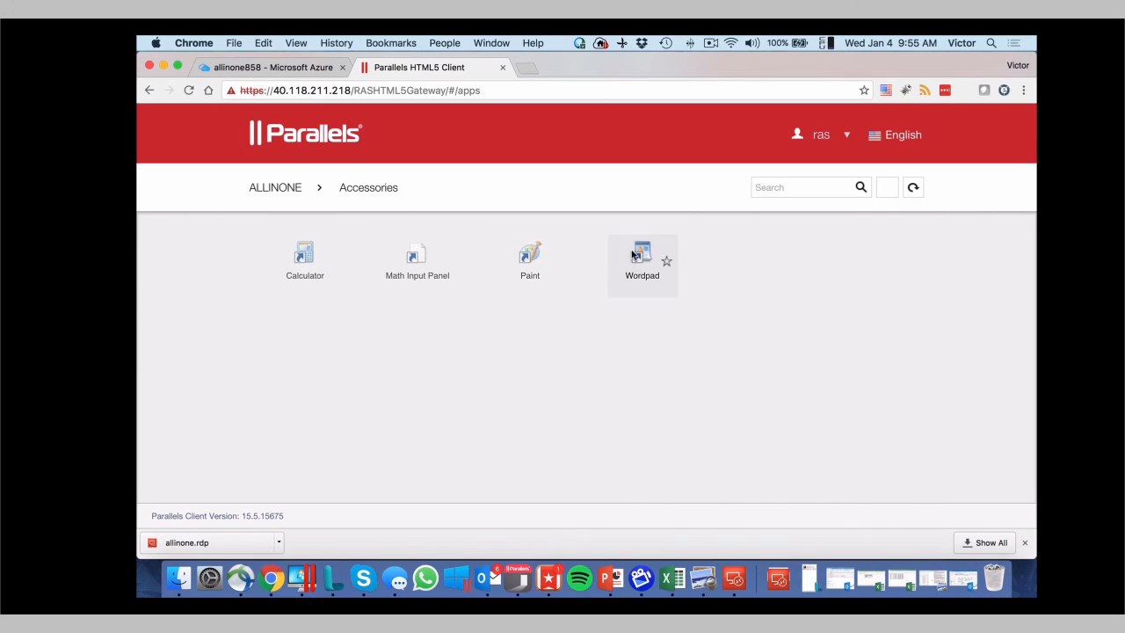
Launch Wordpad from Accessories to open a blank document in the browser session
right_click(642, 255)
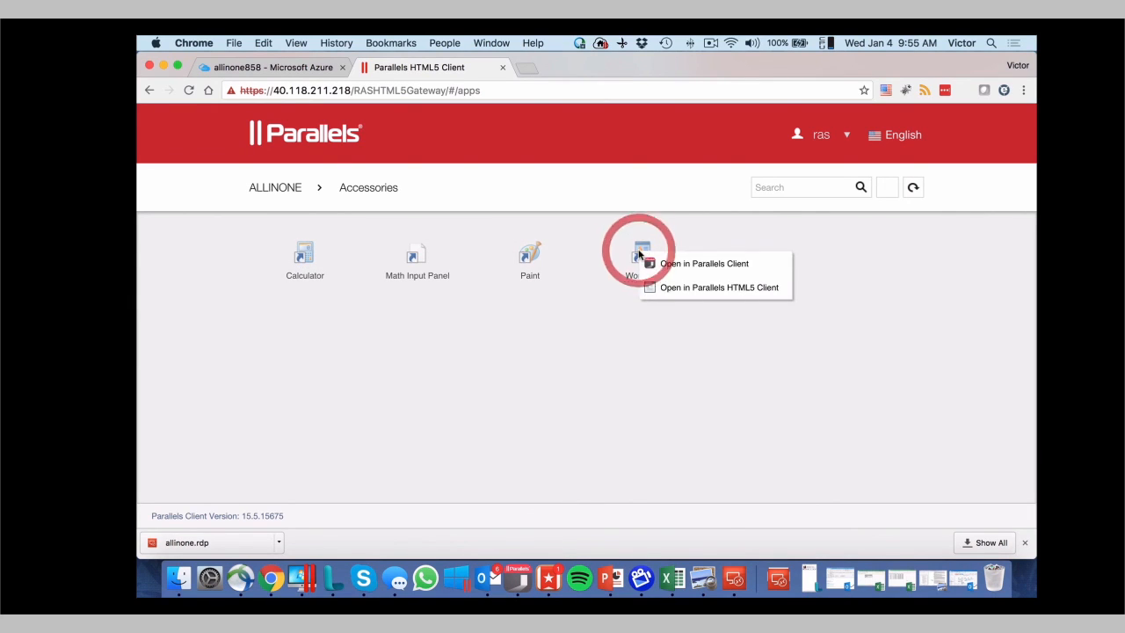
mouse_move(751, 292)
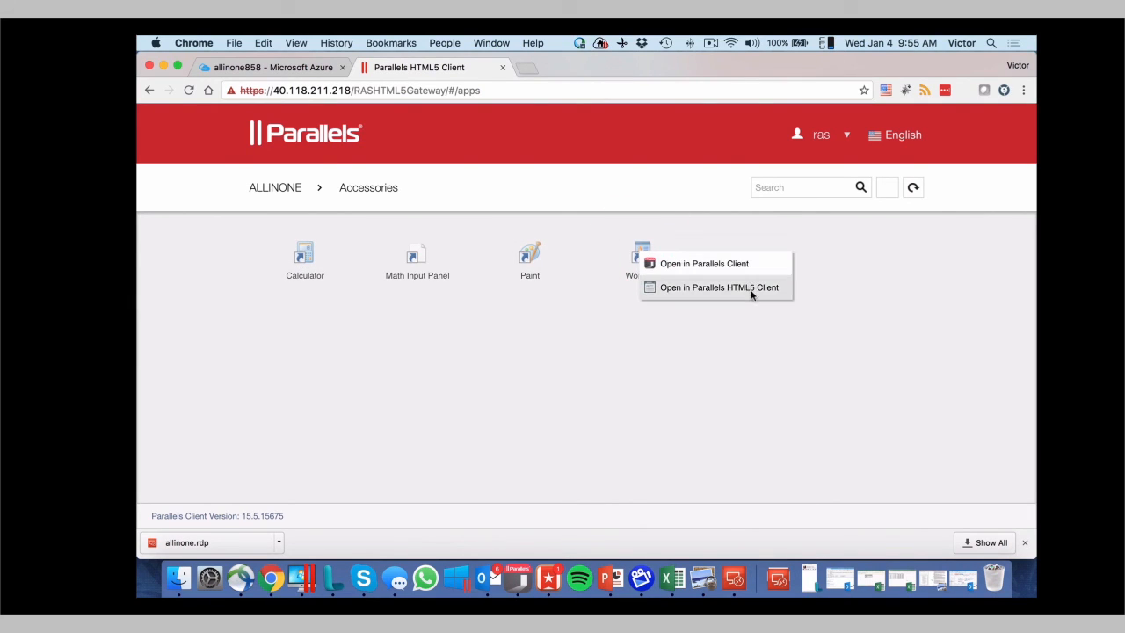
mouse_move(738, 287)
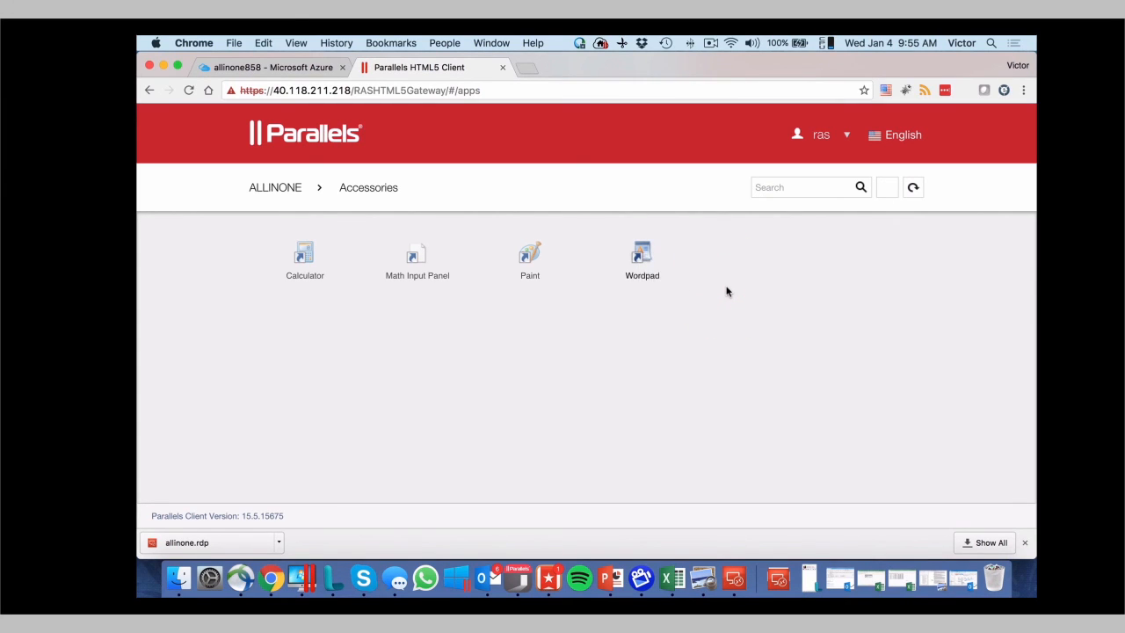
double_click(641, 255)
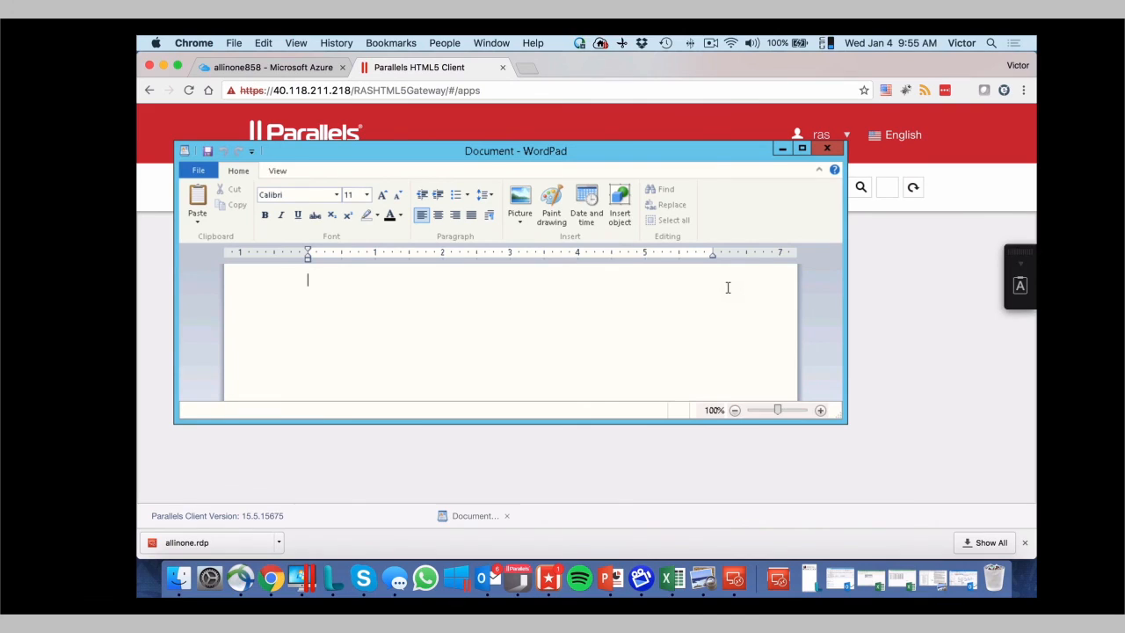
mouse_move(575, 262)
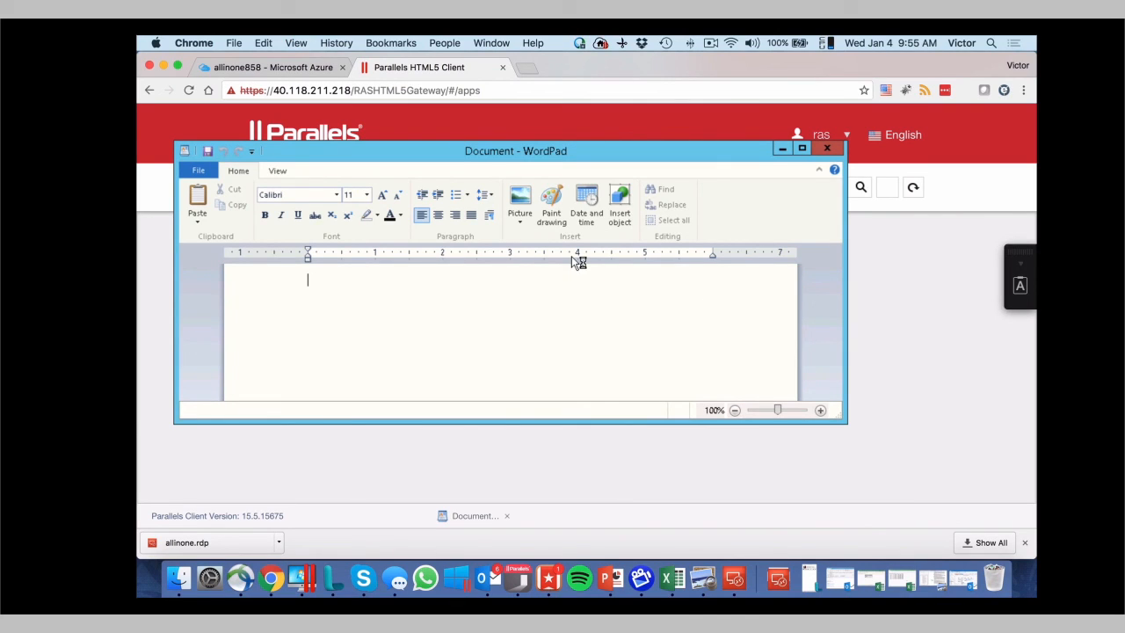